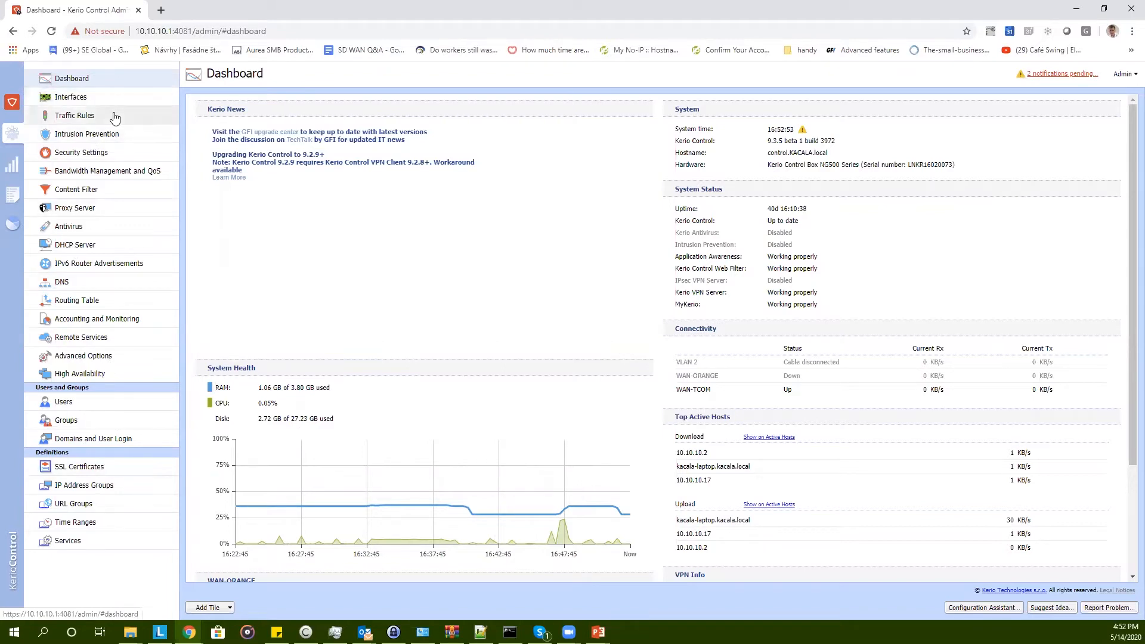
- Show the Traffic Rules list from the left navigation pane
click(74, 115)
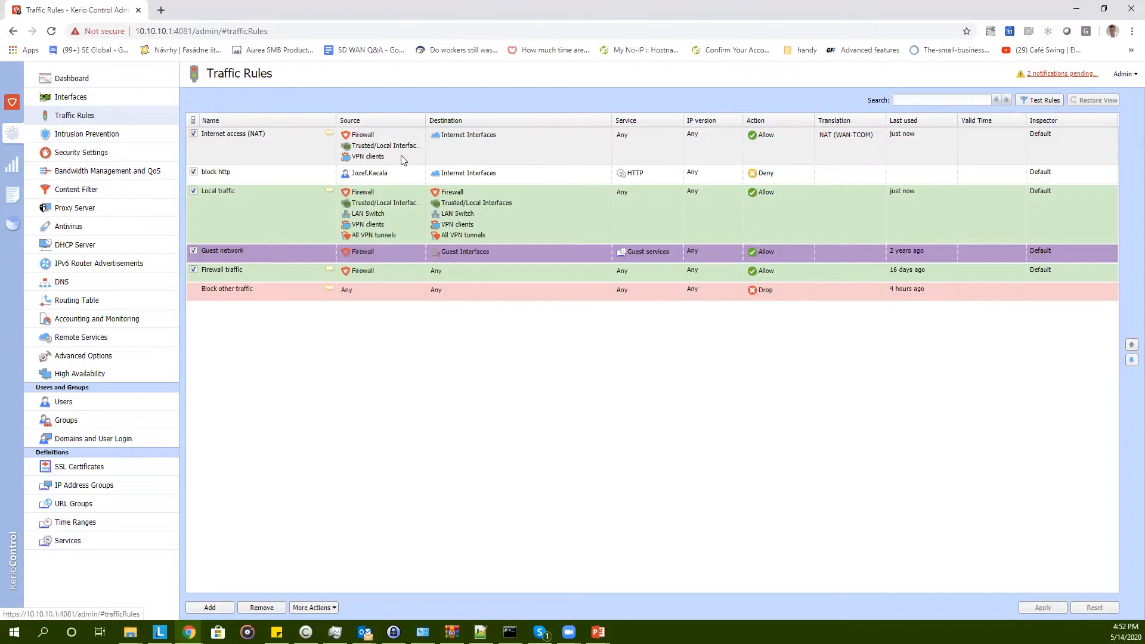
- Add a traffic rule named 'block http' with its action set to Deny
click(209, 607)
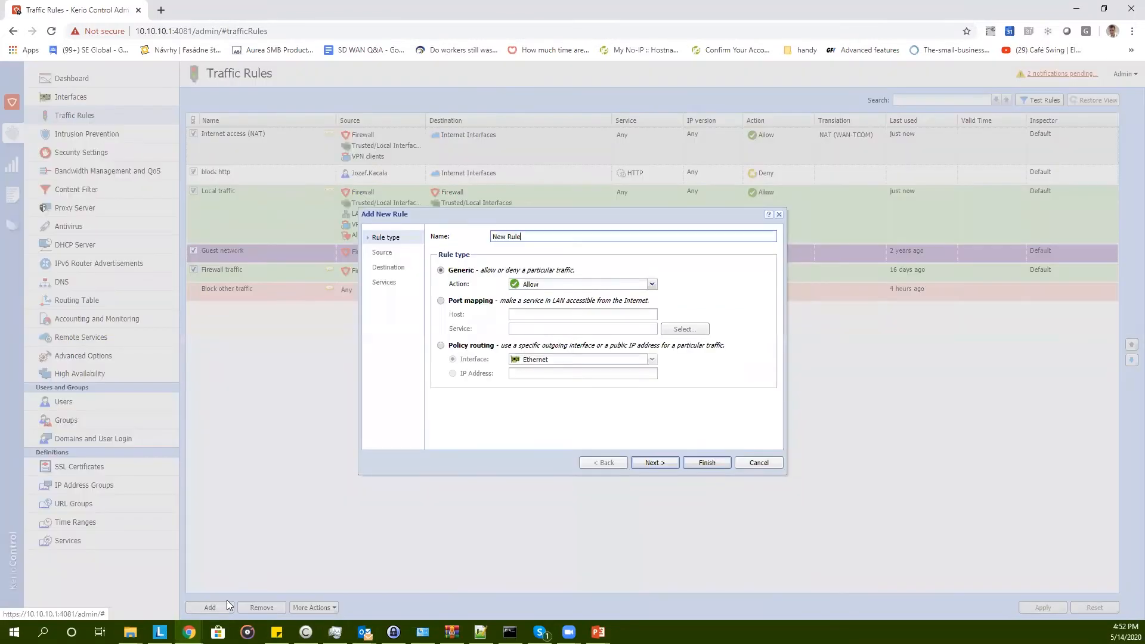
mouse_move(577, 395)
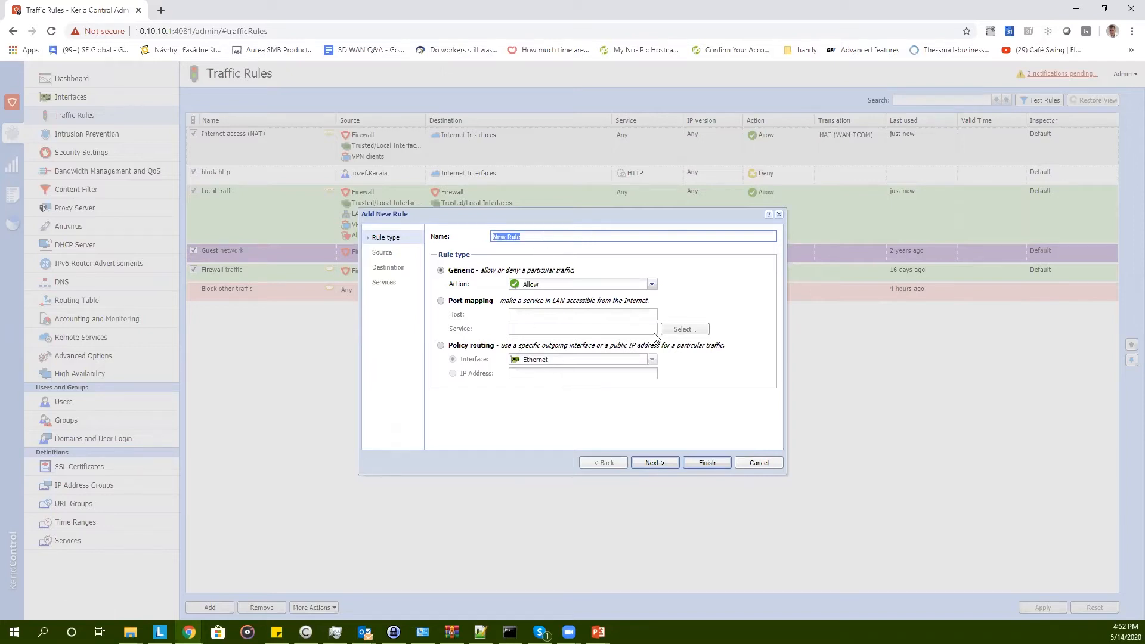
text(block http)
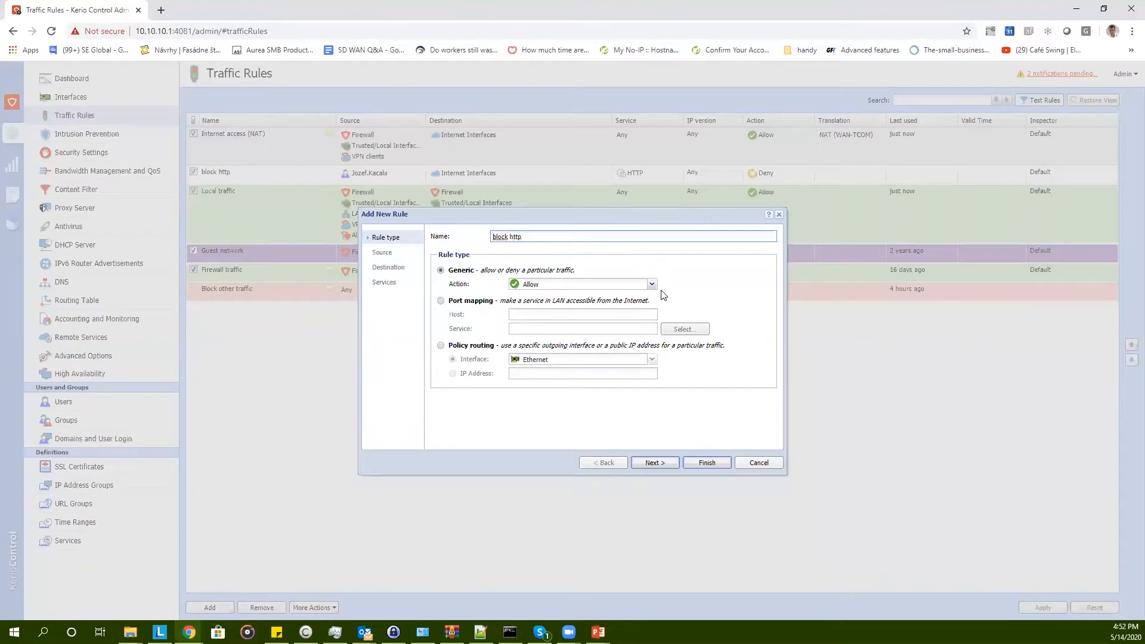
click(582, 284)
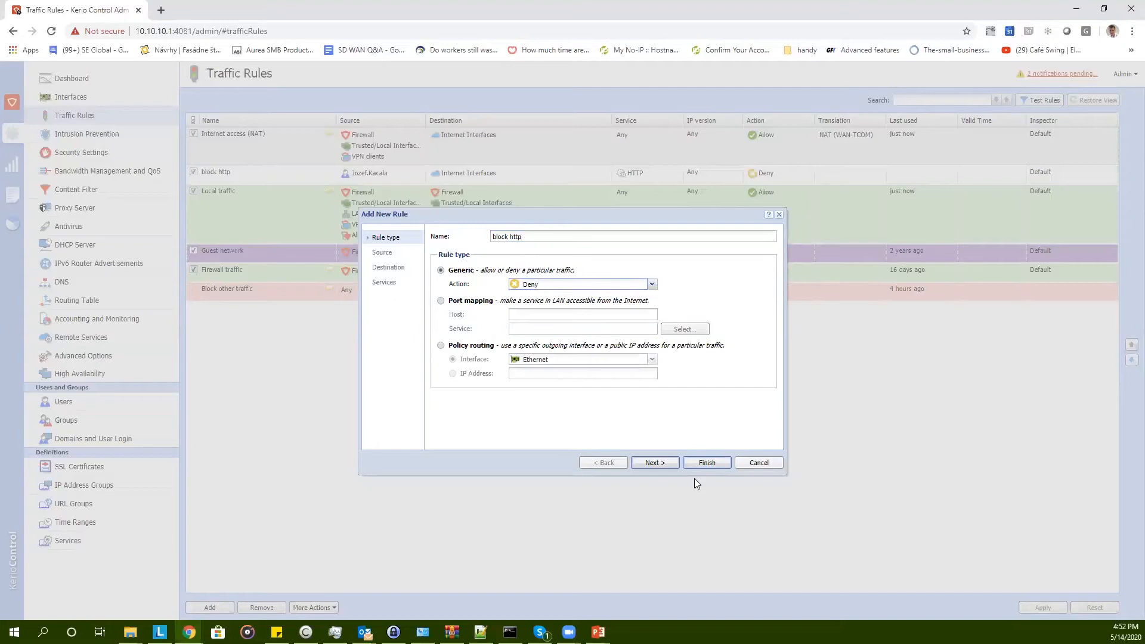
- Set the rule's source to user Jozef.Kacala from the KACALA.local domain
click(654, 462)
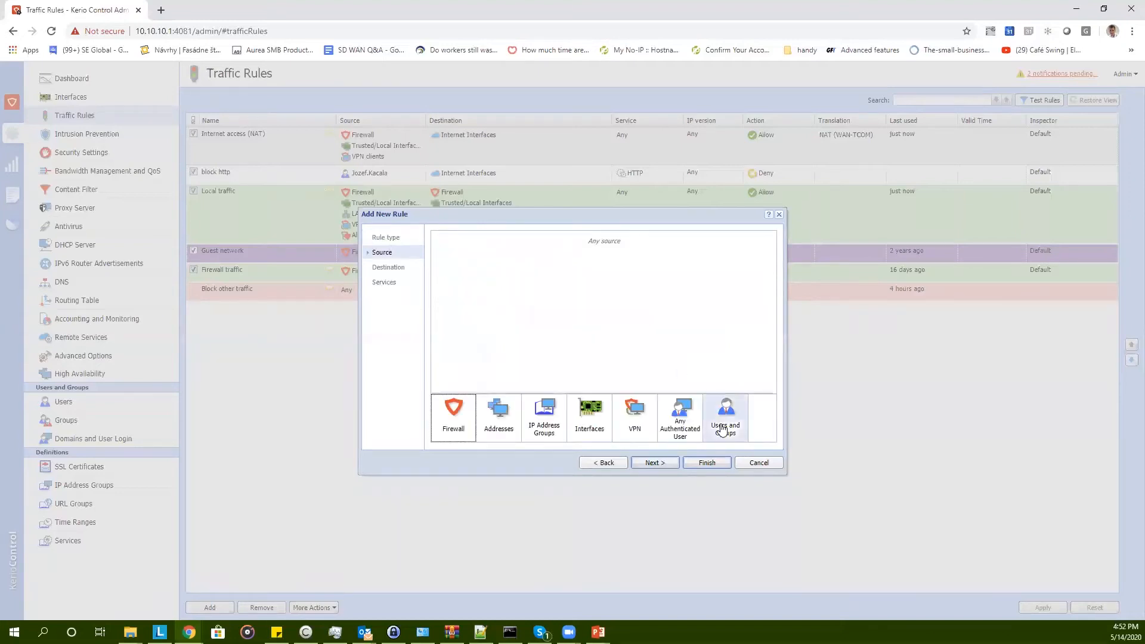
mouse_move(762, 549)
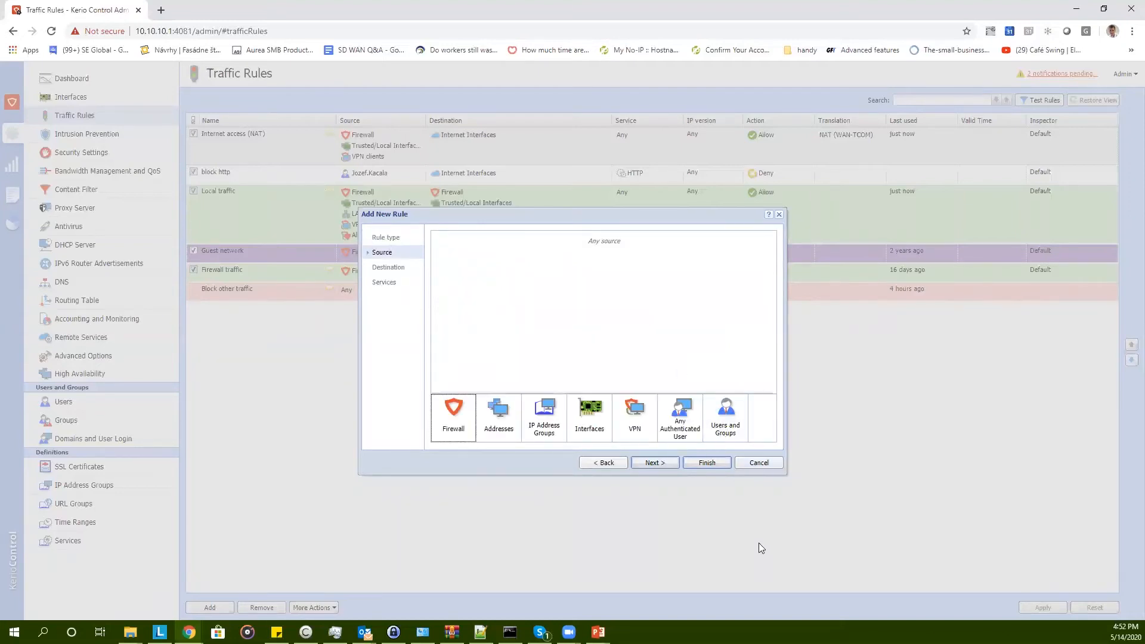
mouse_move(745, 525)
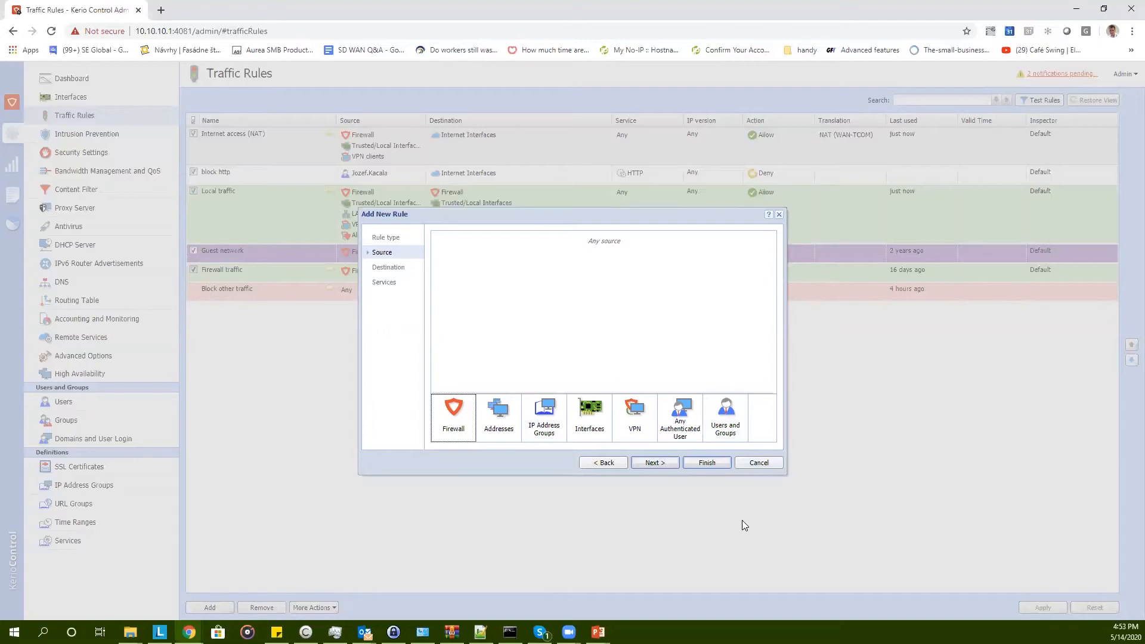
click(723, 416)
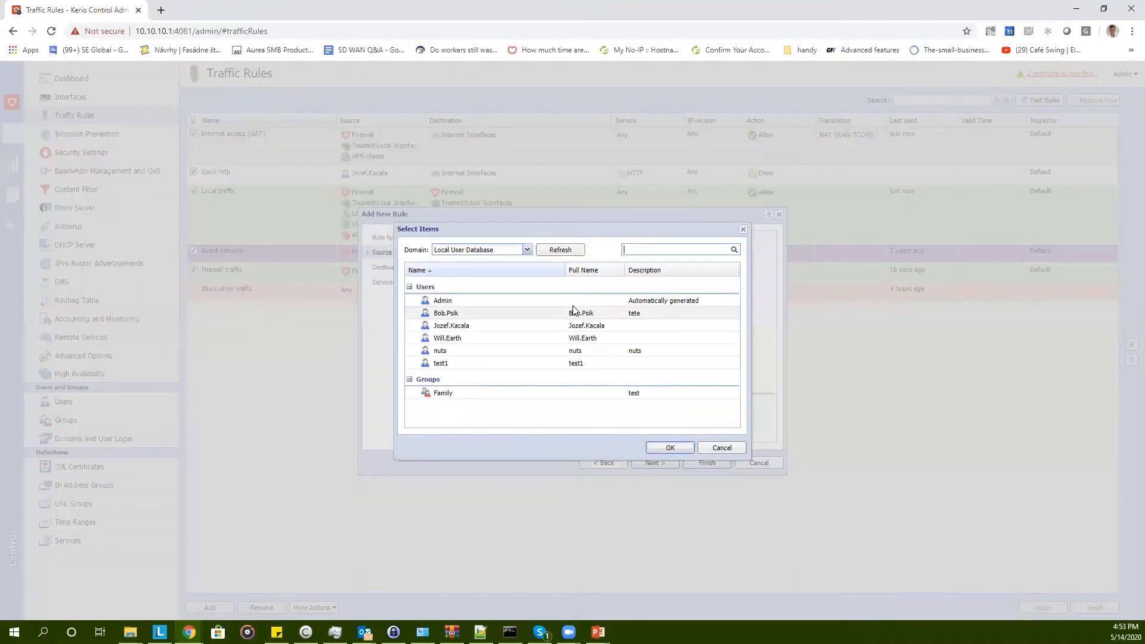
click(526, 250)
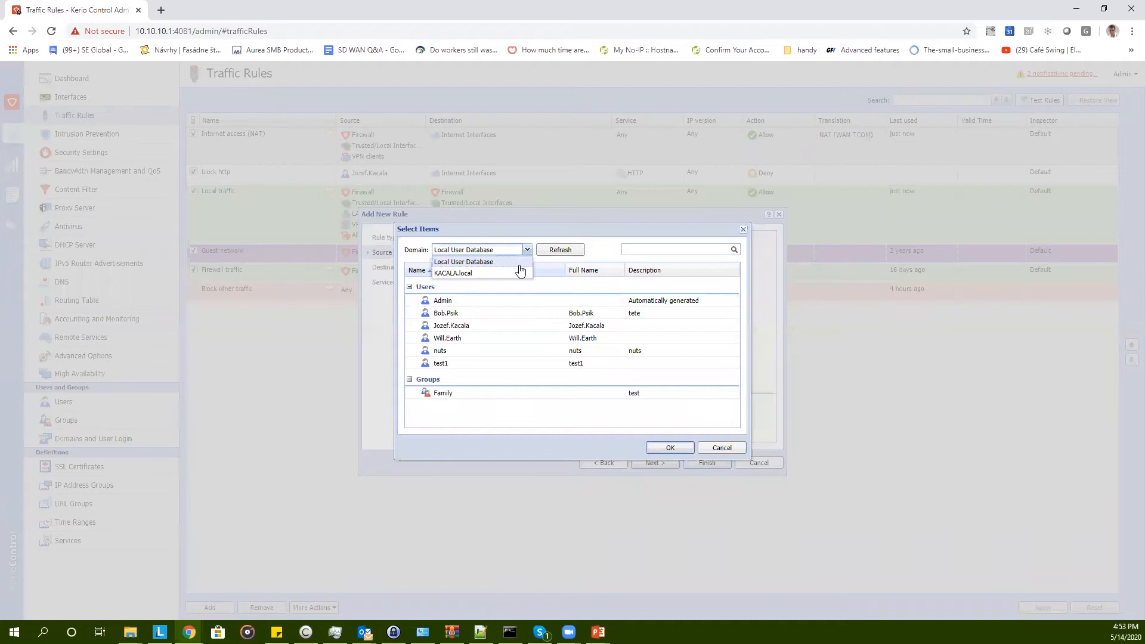
click(452, 272)
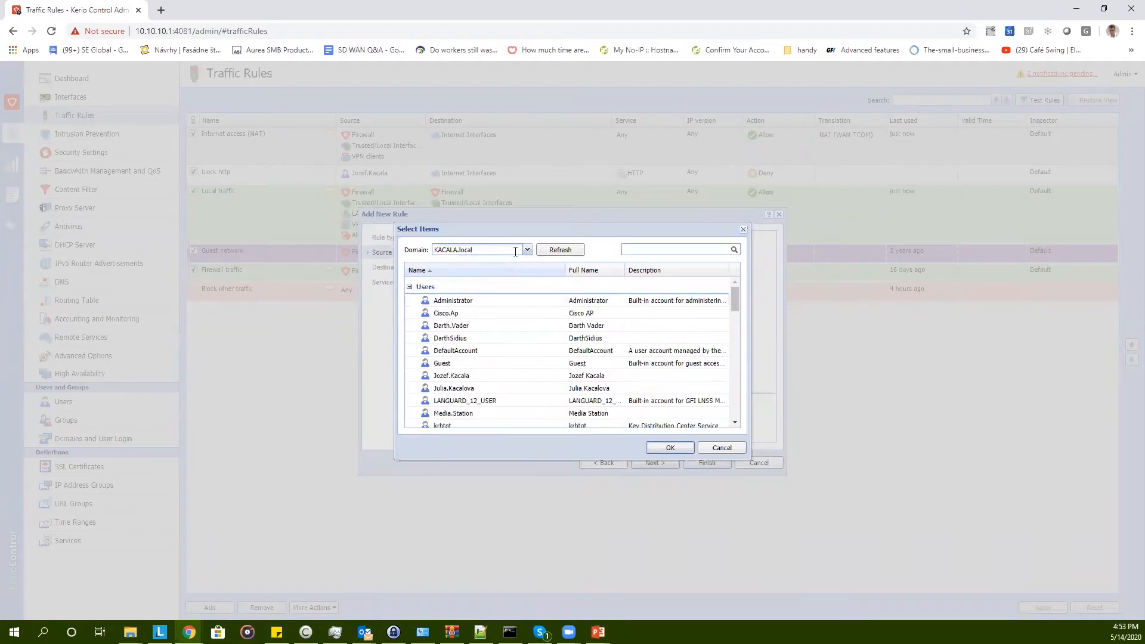
click(451, 375)
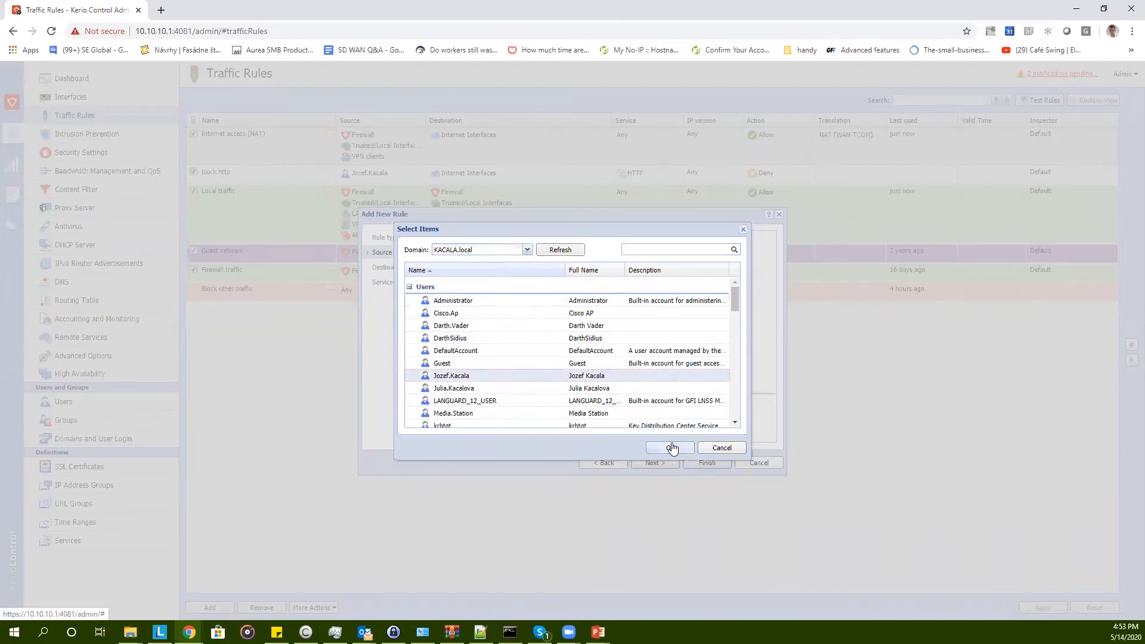
click(669, 447)
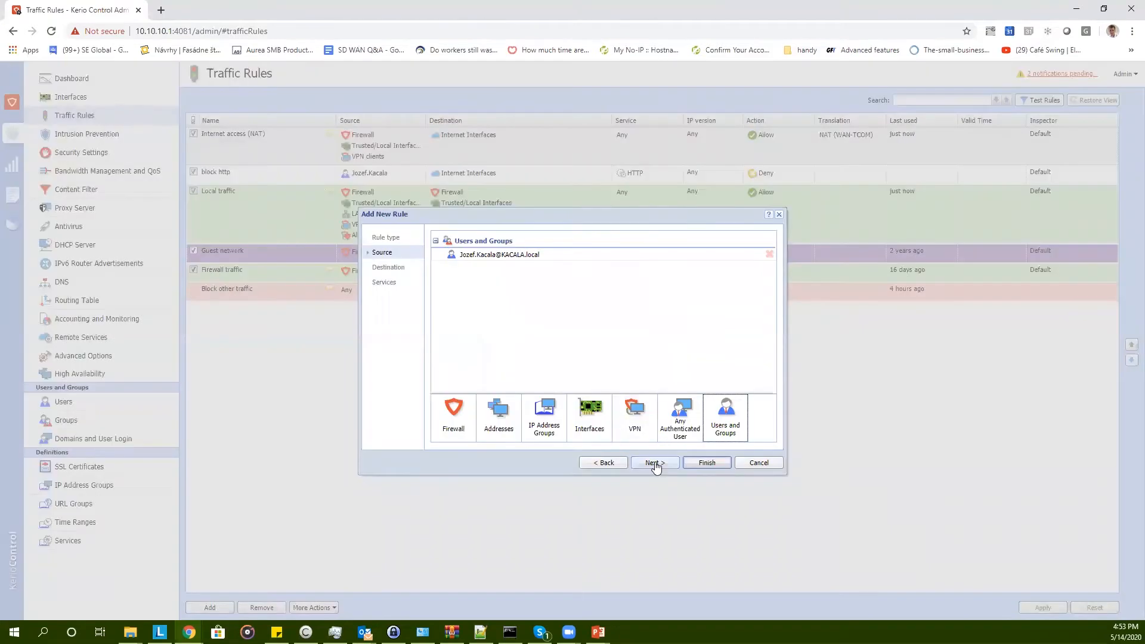
- Set the block http rule's destination to Internet Interfaces
click(654, 462)
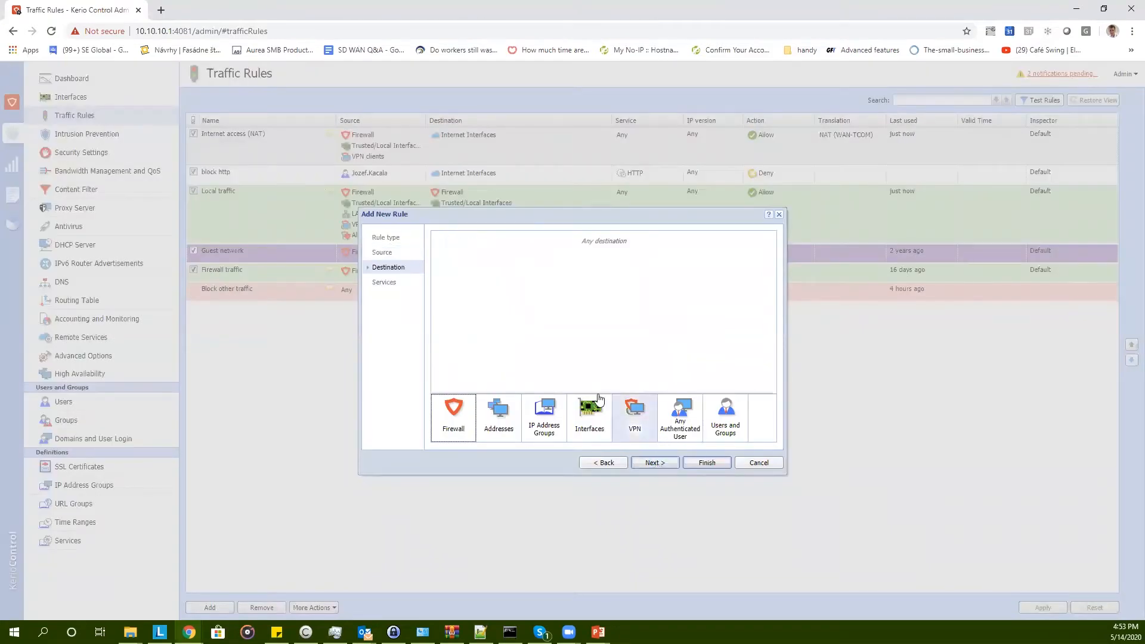
click(588, 412)
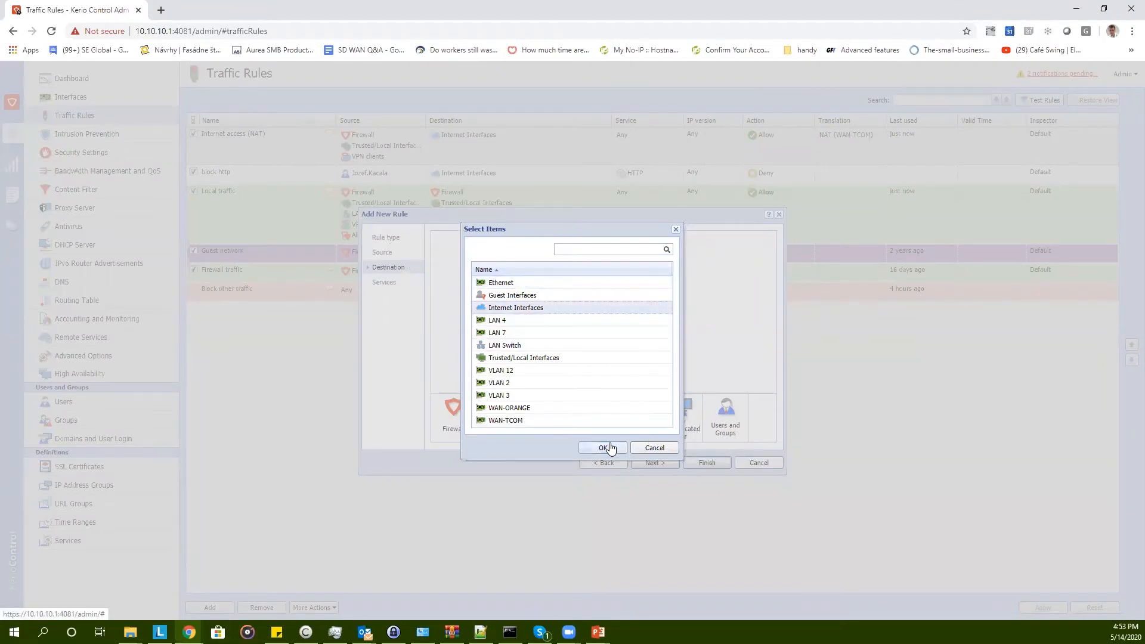
click(602, 448)
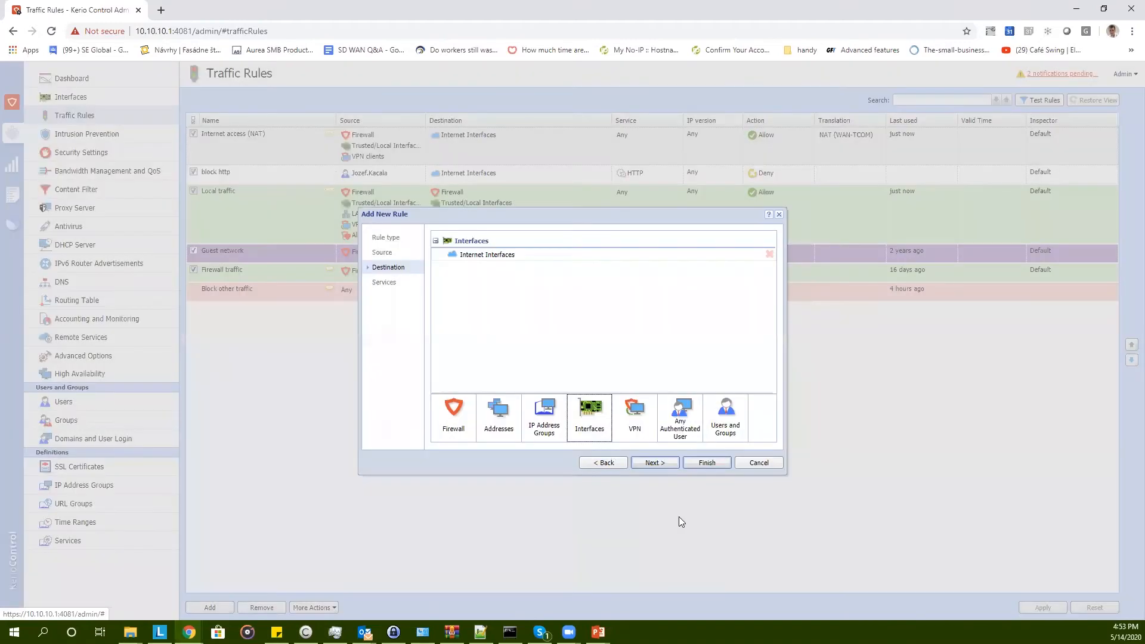
- Add the HTTP service to the rule and finish creating it
click(654, 462)
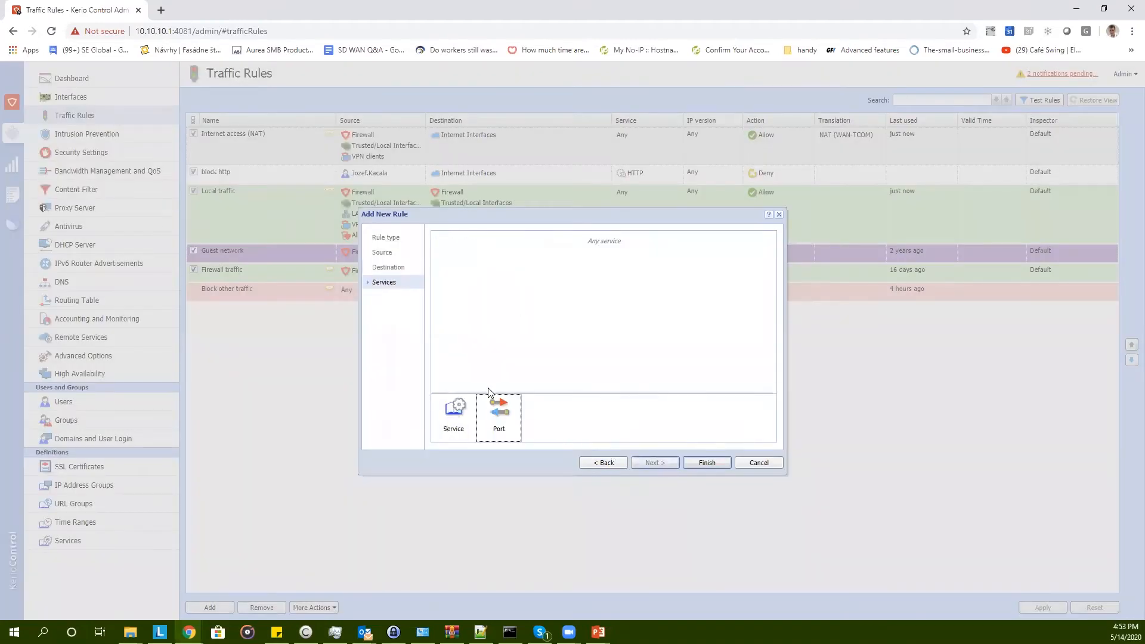
click(453, 413)
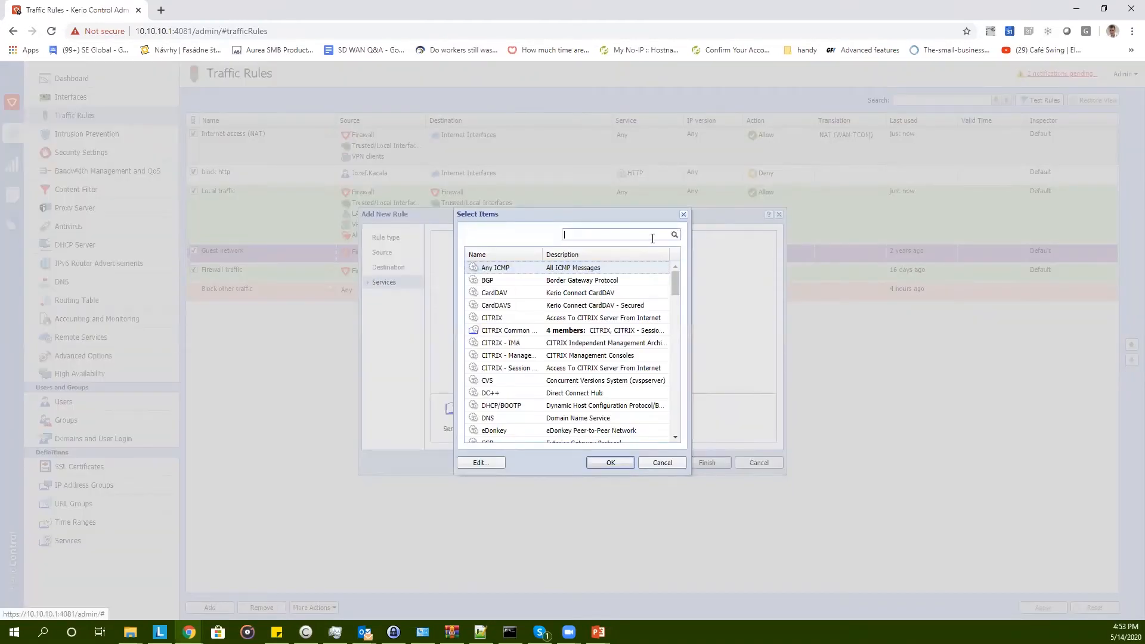
text(http)
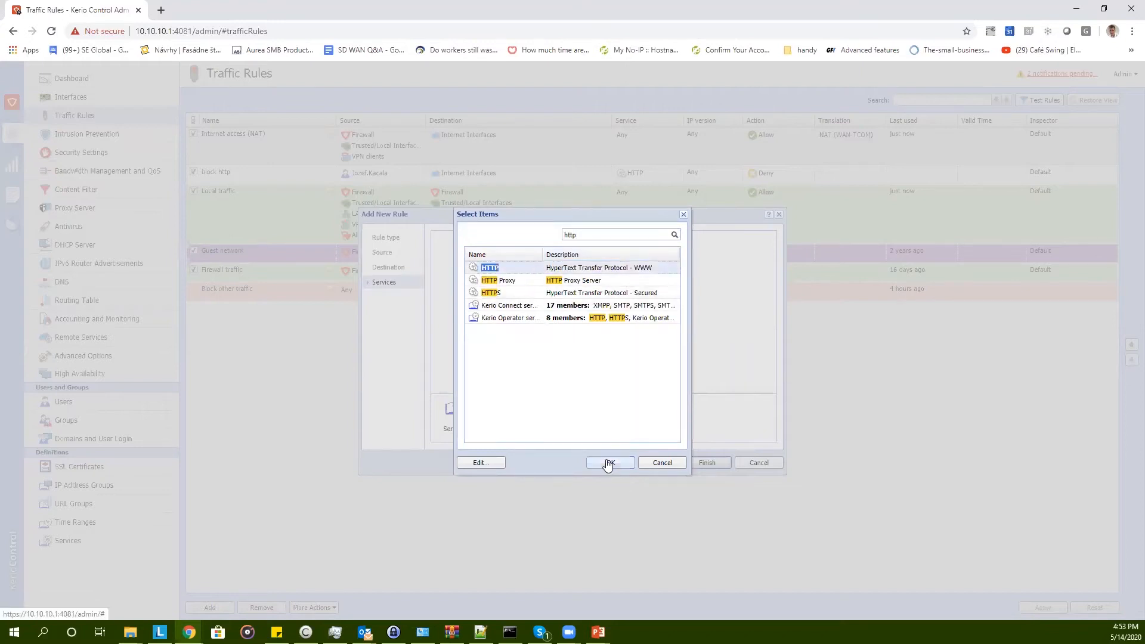
click(609, 464)
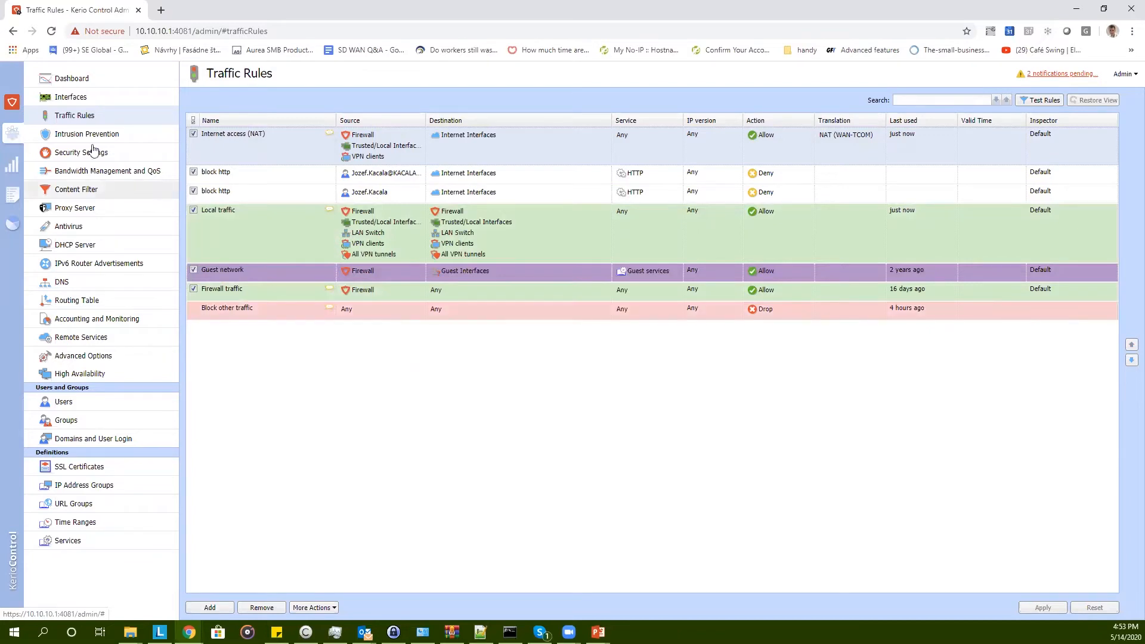
- Enable Intrusion Prevention in its settings and apply the change
click(86, 133)
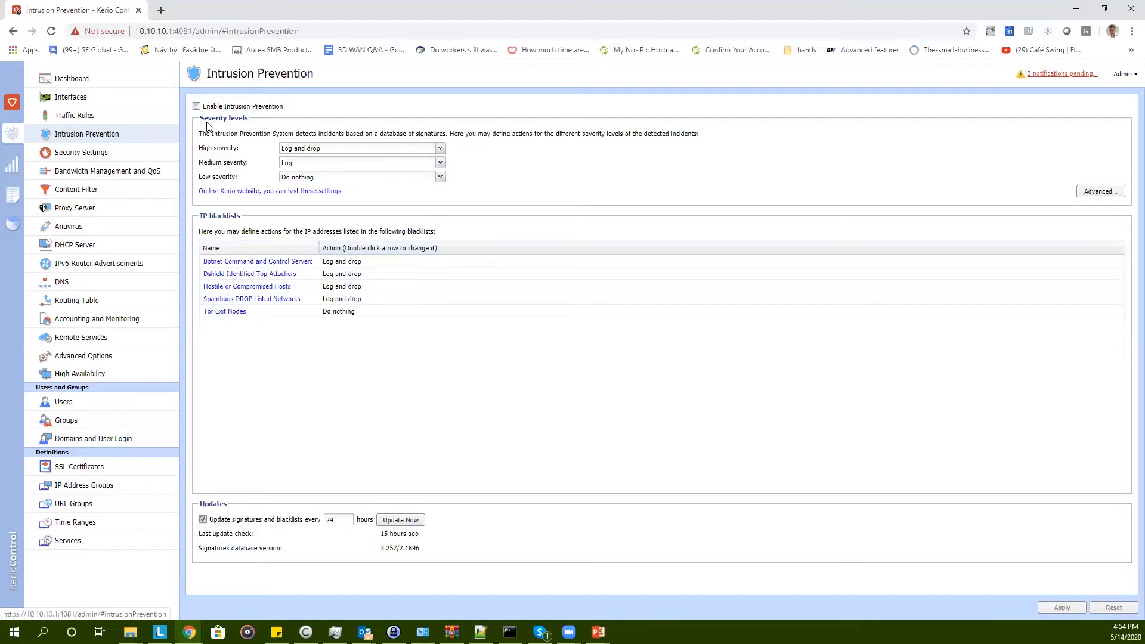
click(196, 106)
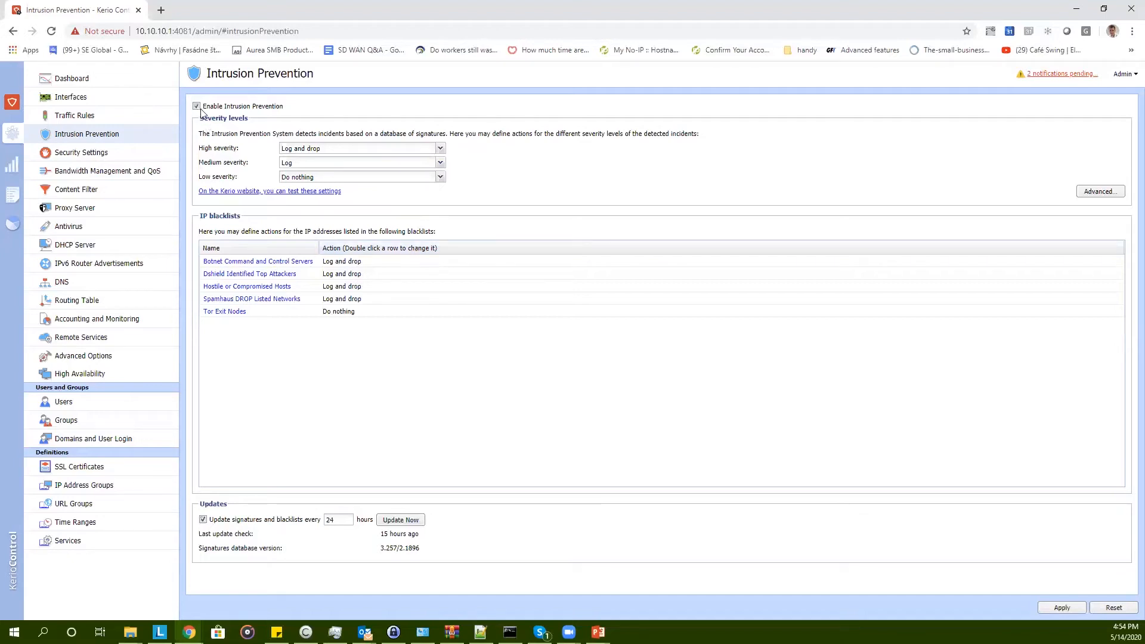
click(1061, 607)
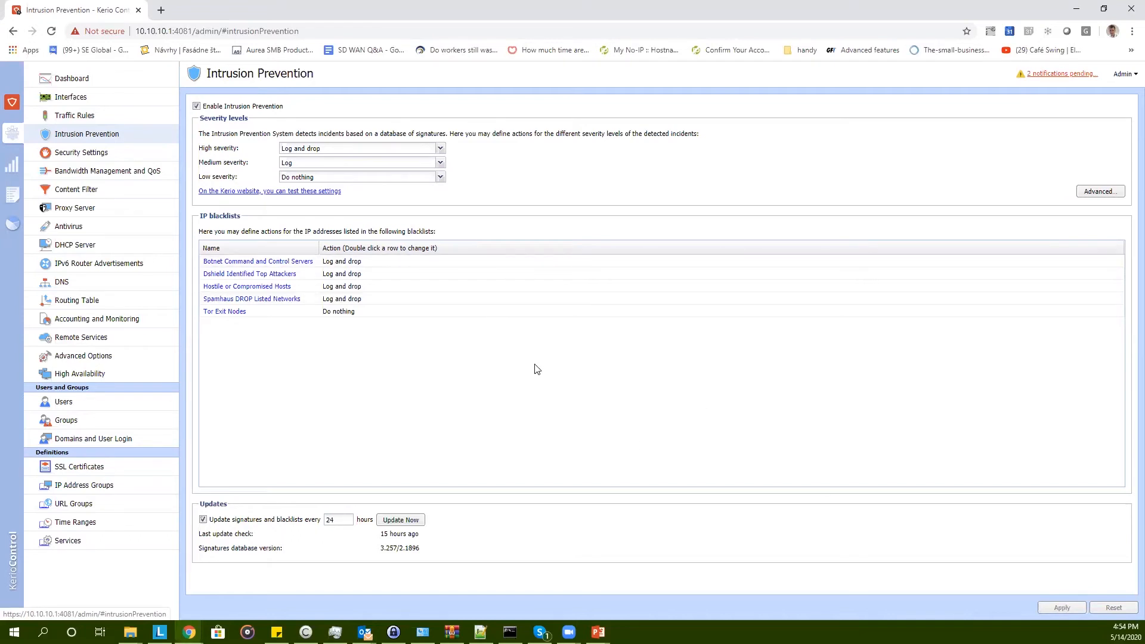
mouse_move(68, 227)
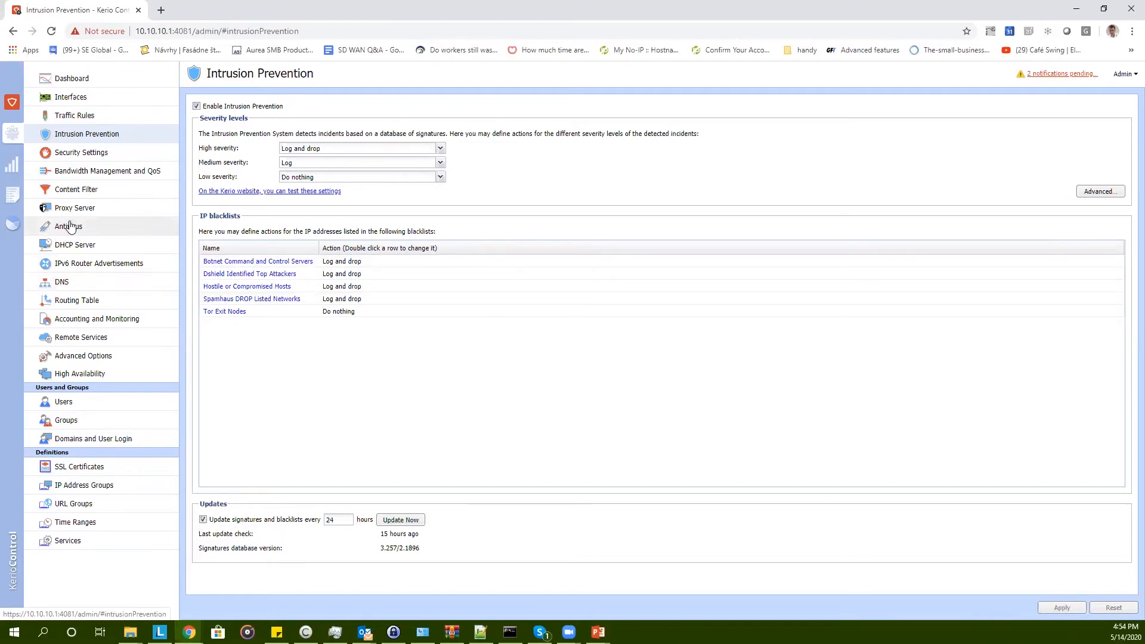
- Enable and apply Kerio Antivirus, then go to Content Filter
click(69, 225)
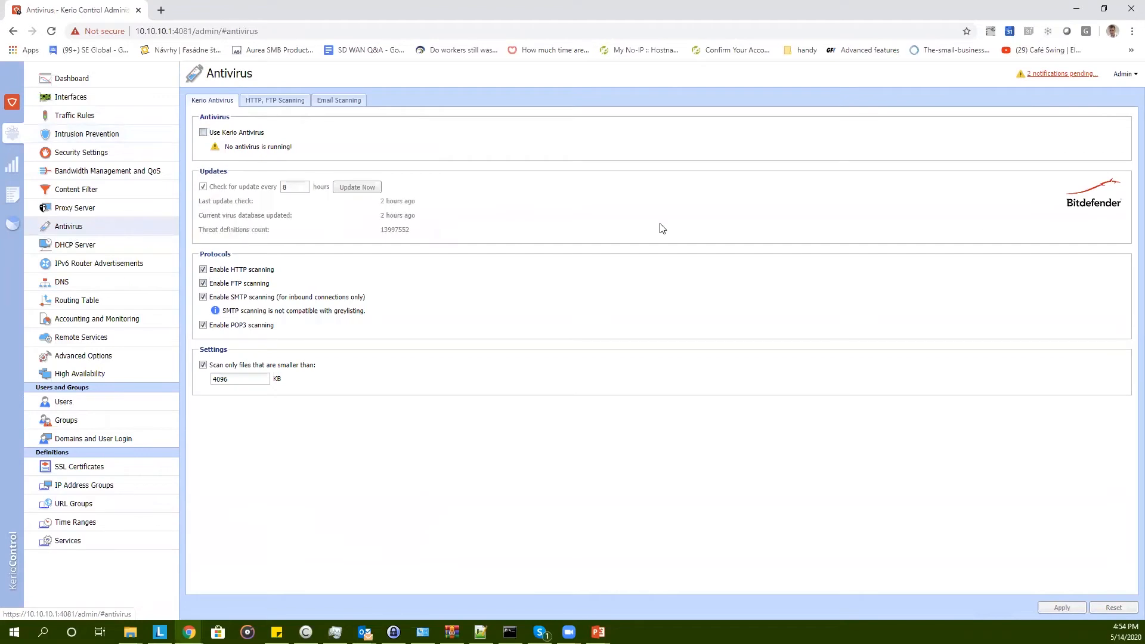
mouse_move(1034, 229)
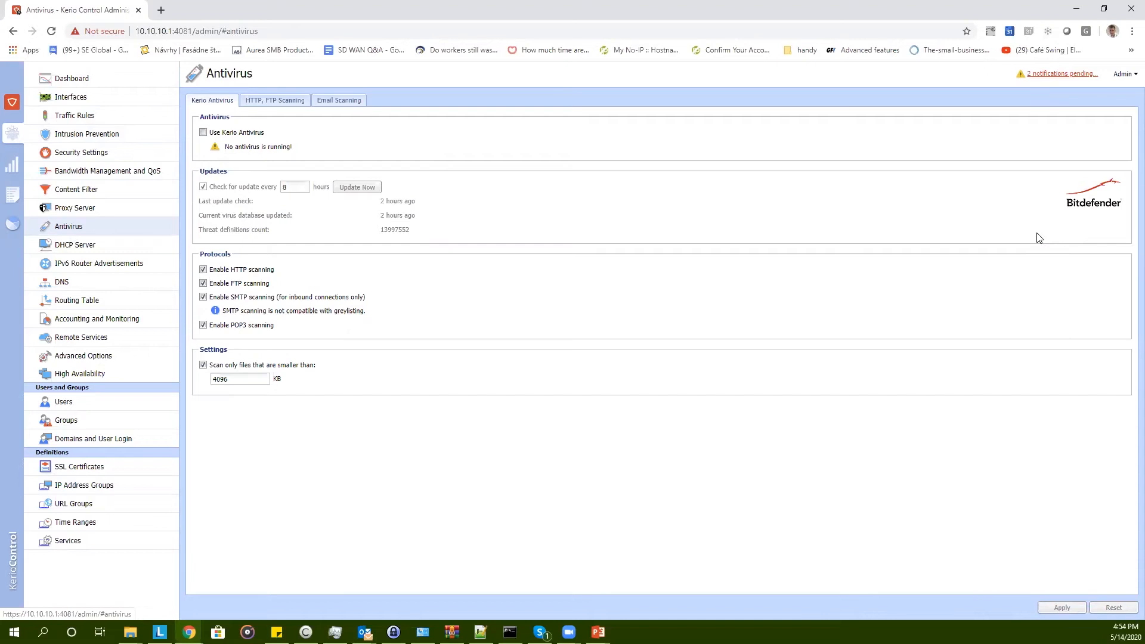
mouse_move(1028, 247)
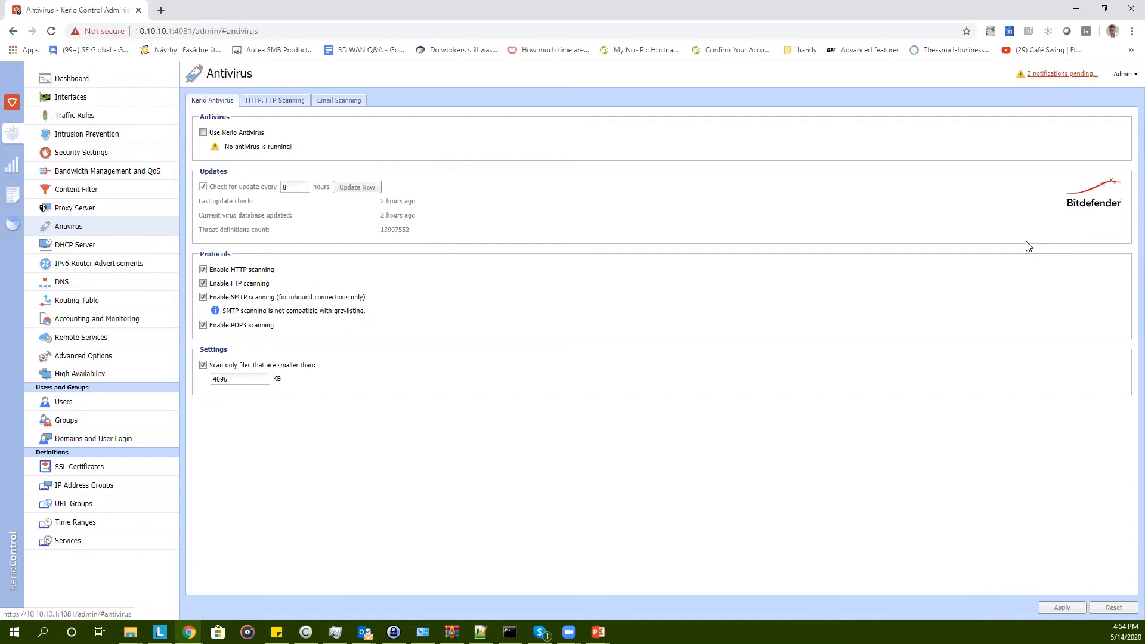
mouse_move(1025, 238)
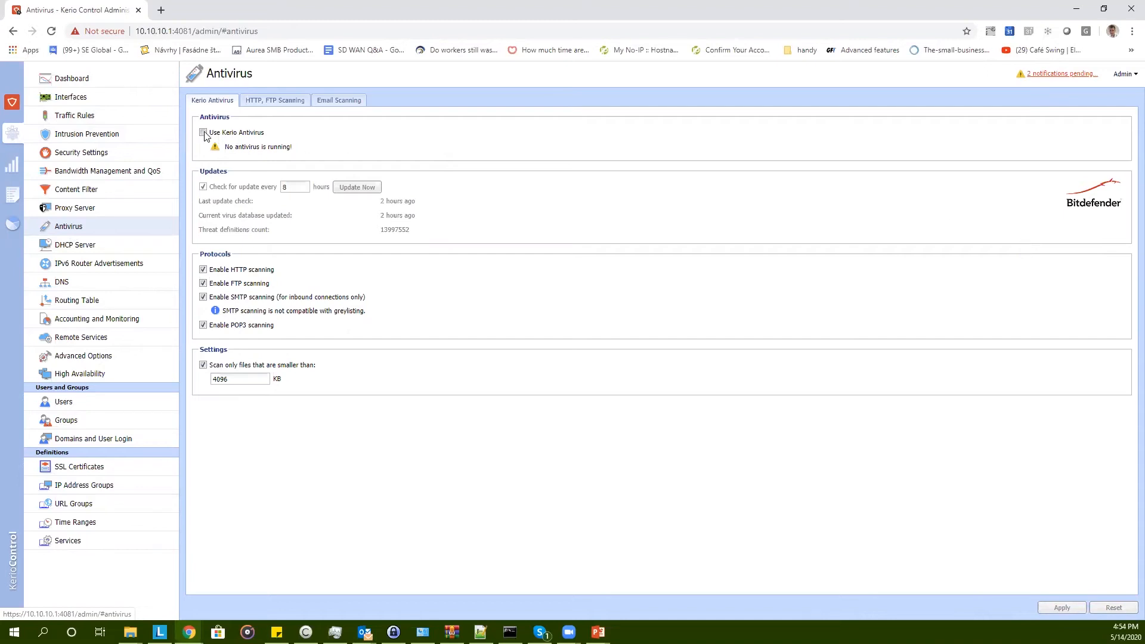
click(203, 132)
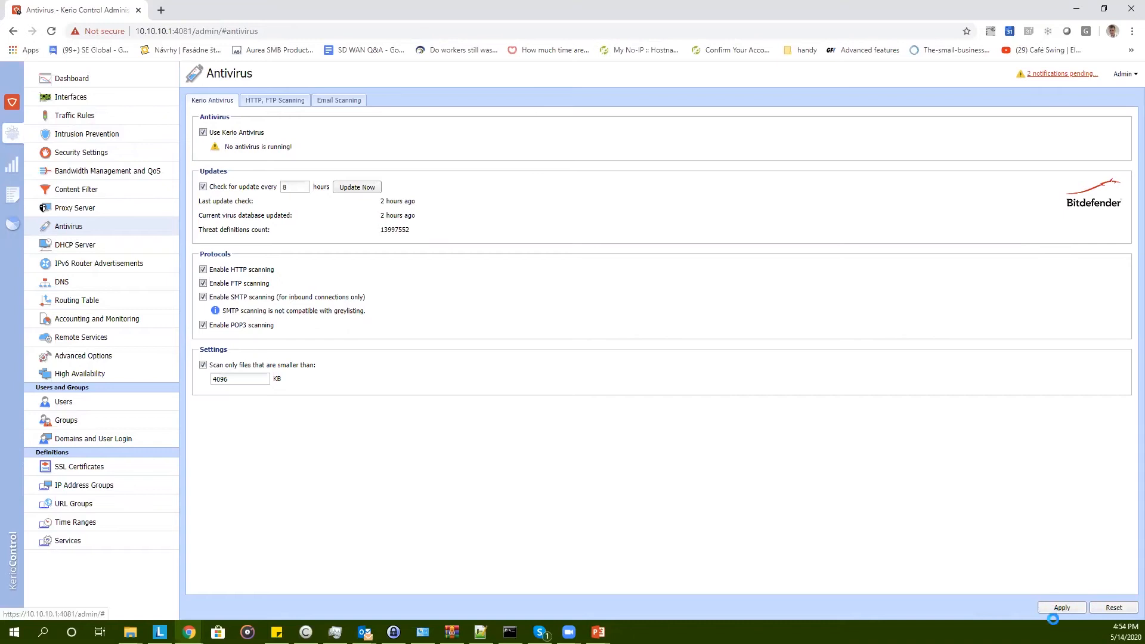
click(1061, 607)
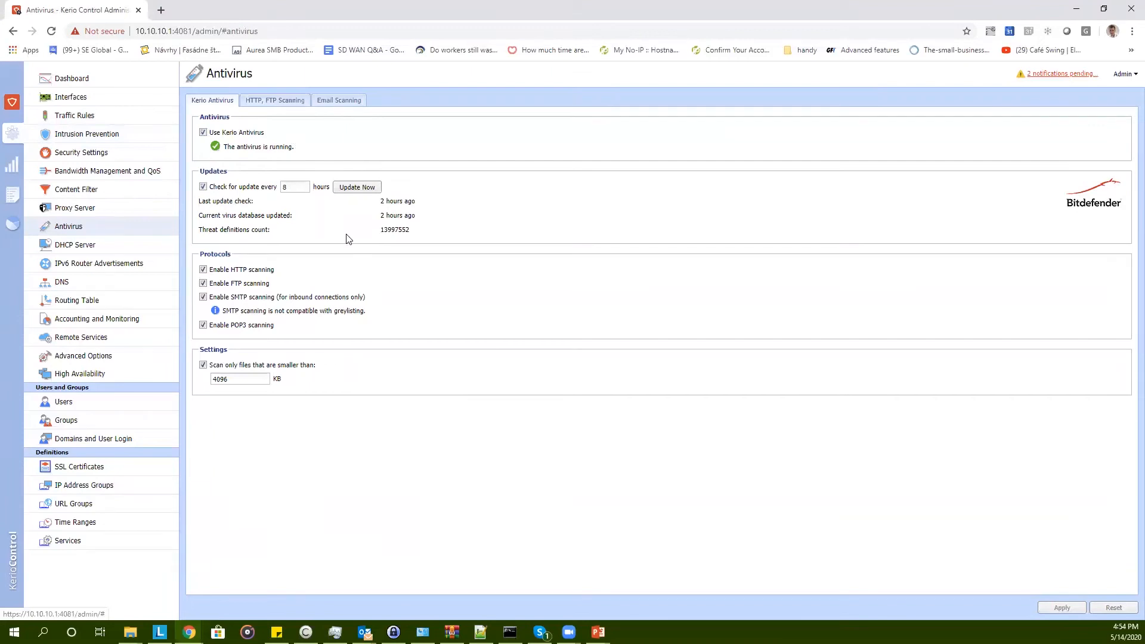
click(76, 189)
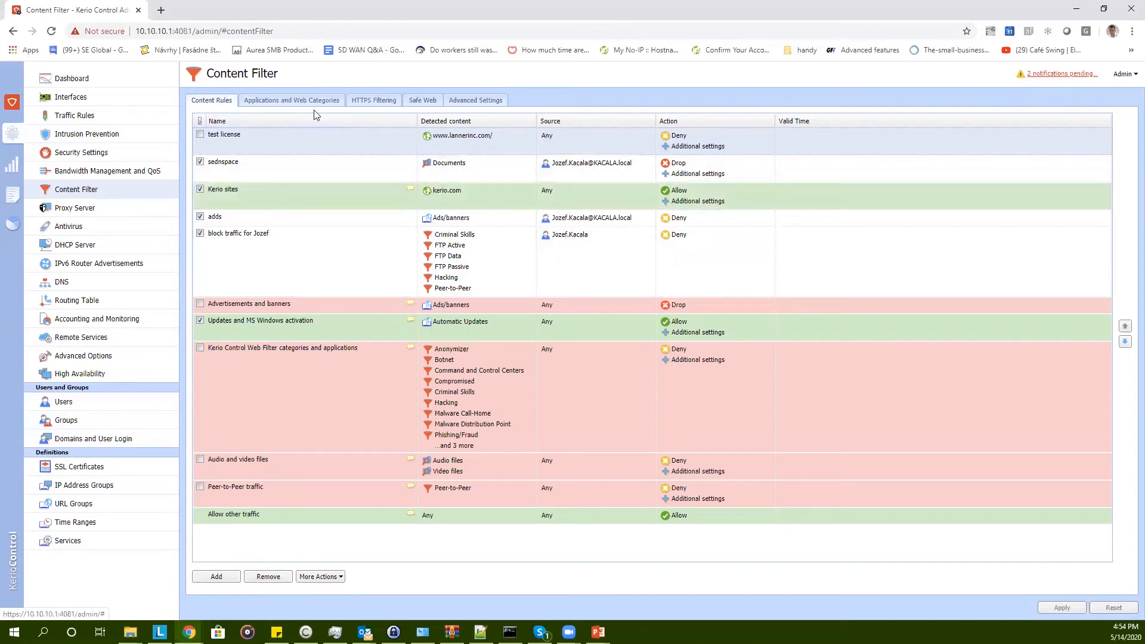
click(292, 100)
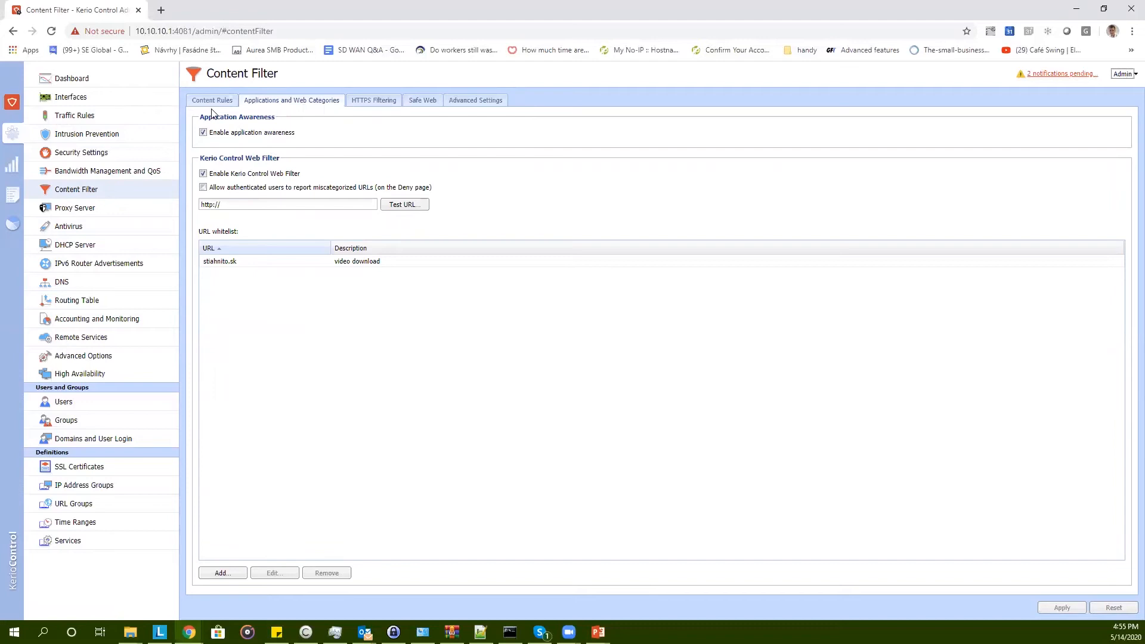
click(211, 100)
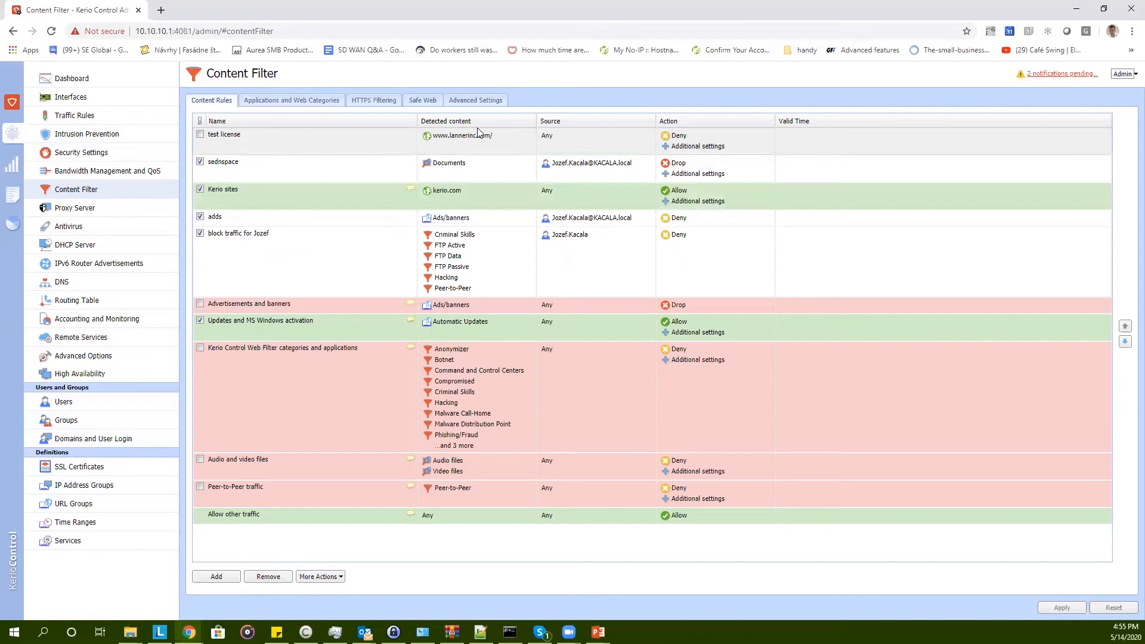
mouse_move(286, 544)
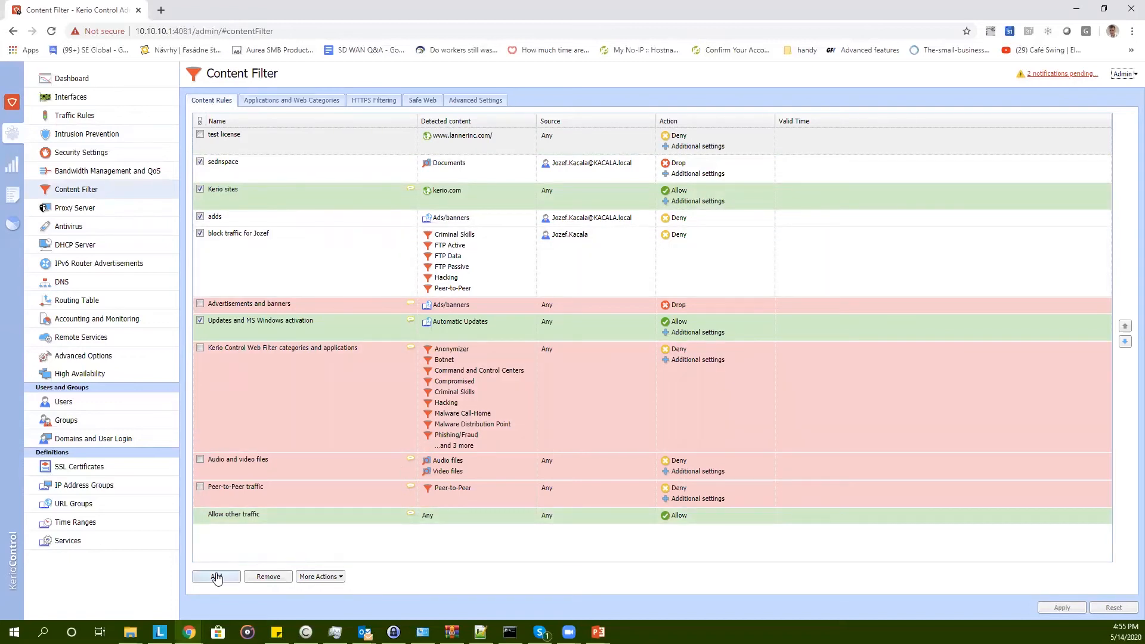
click(216, 576)
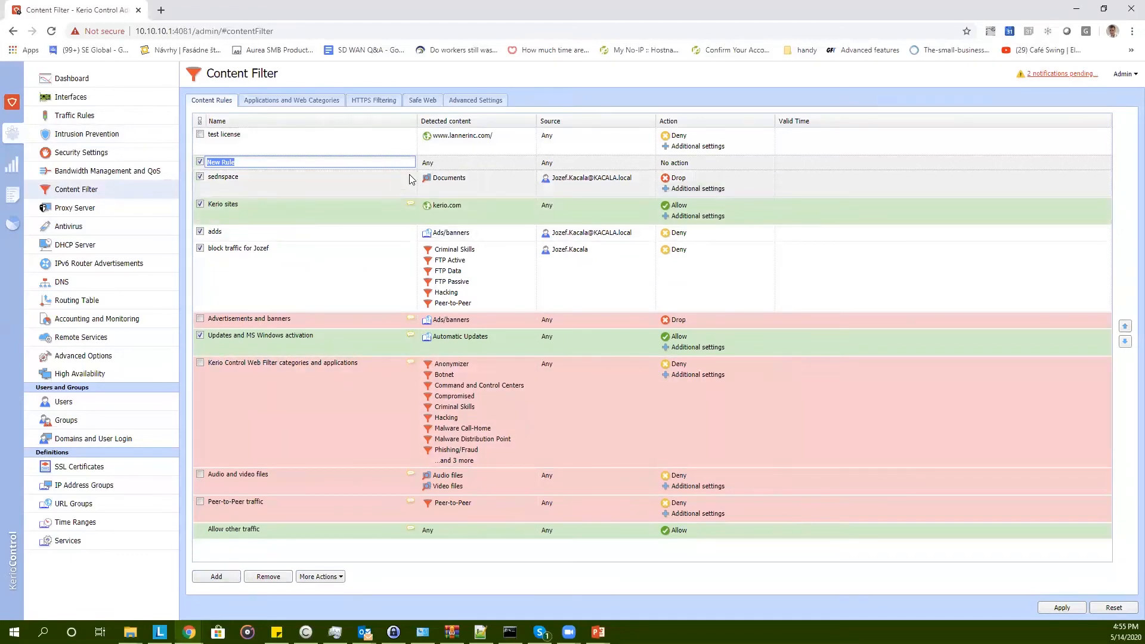
text(Block facebook)
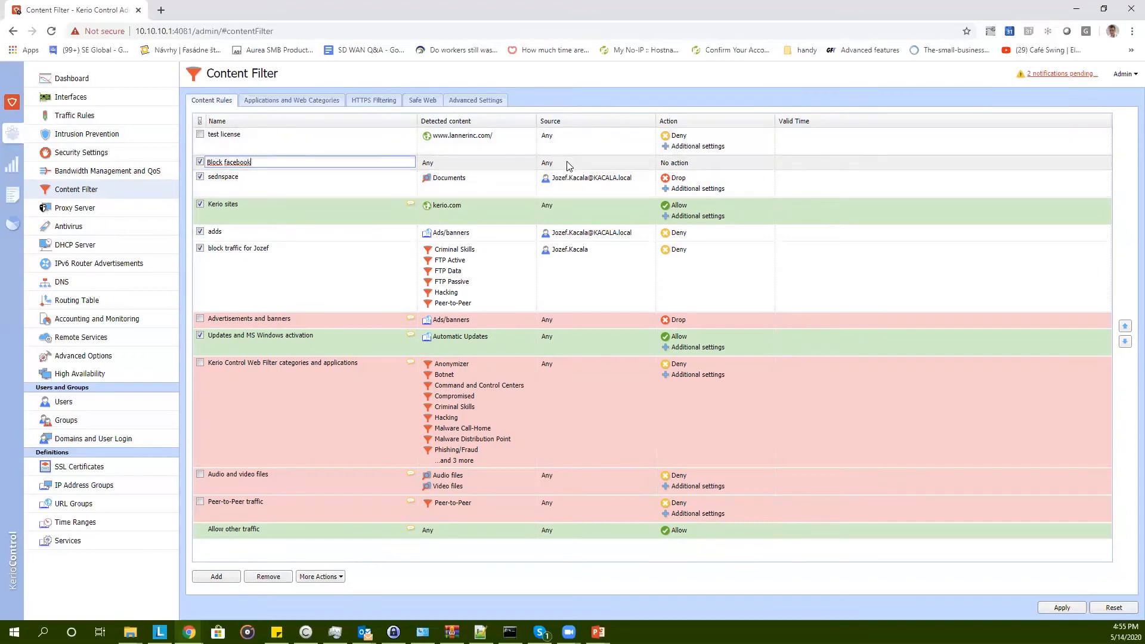
click(546, 162)
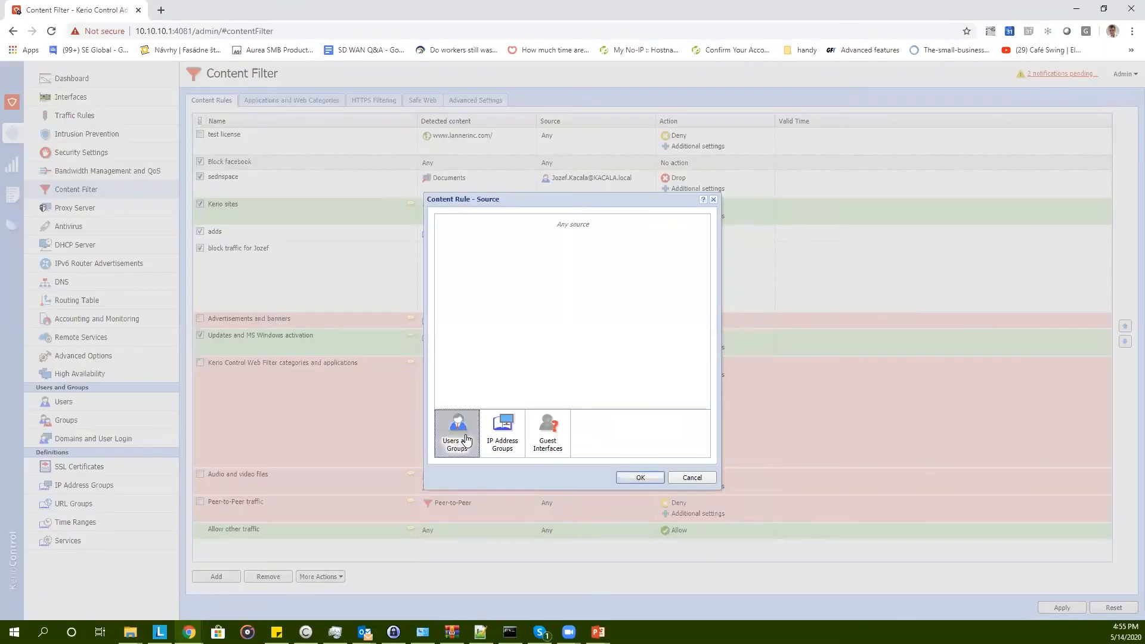
click(457, 433)
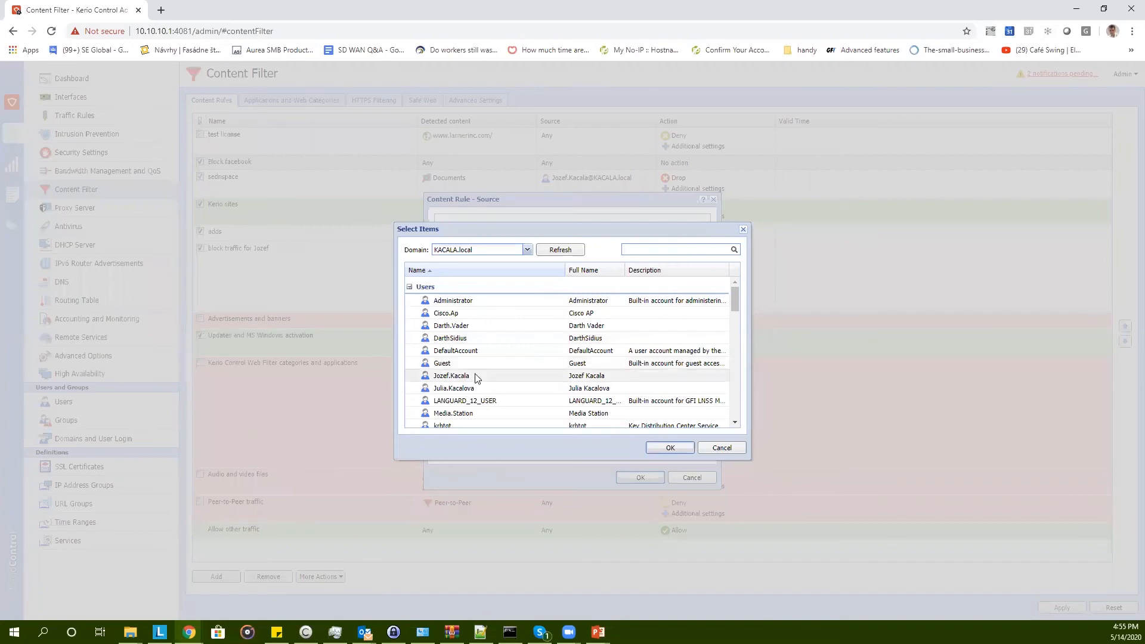
click(670, 446)
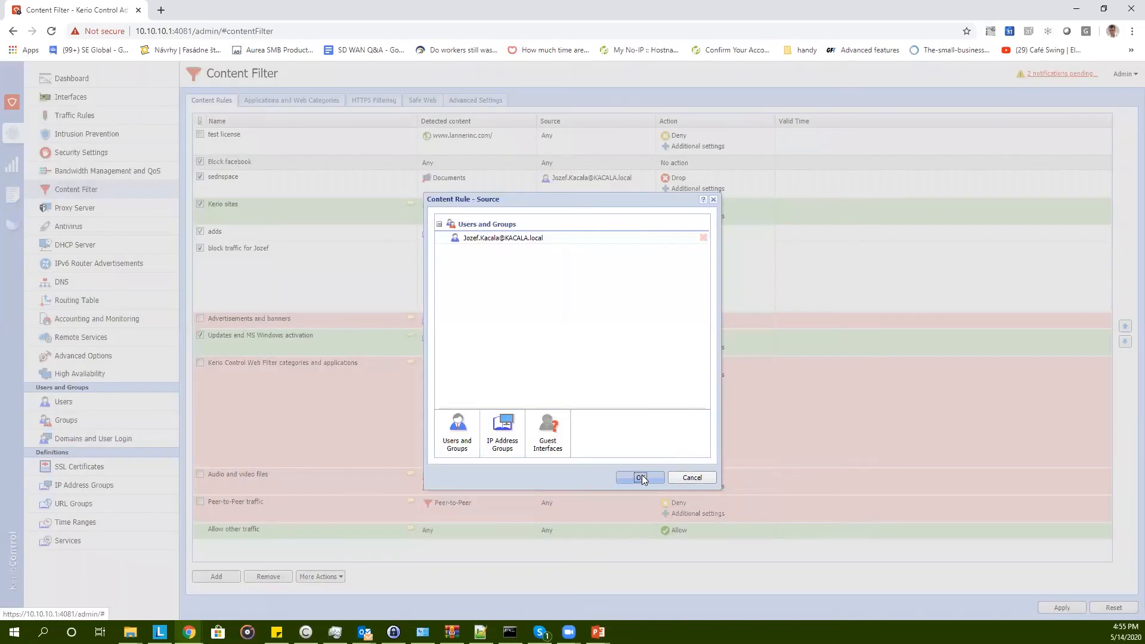
- Confirm the source user and set Facebook as the rule's detected content
click(640, 477)
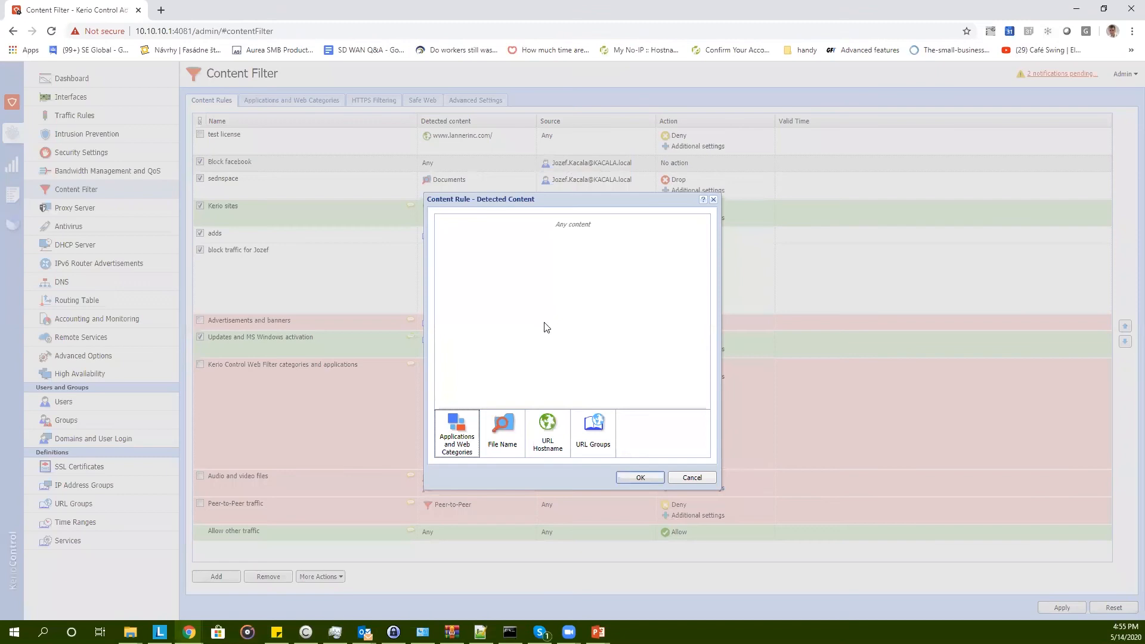
click(457, 430)
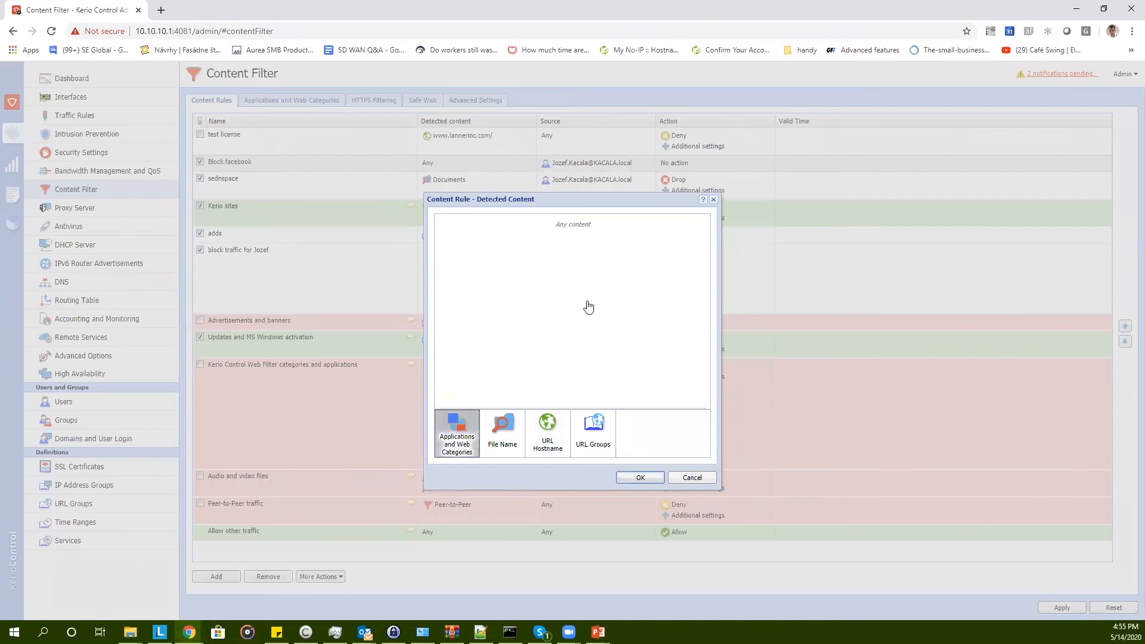
click(456, 432)
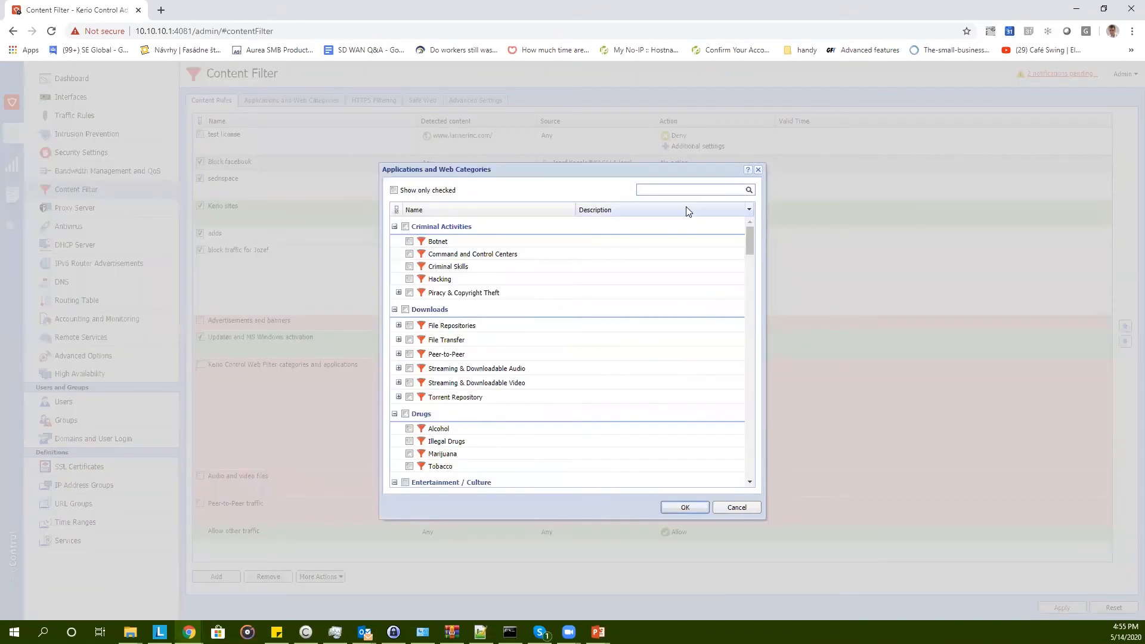
text(faceb)
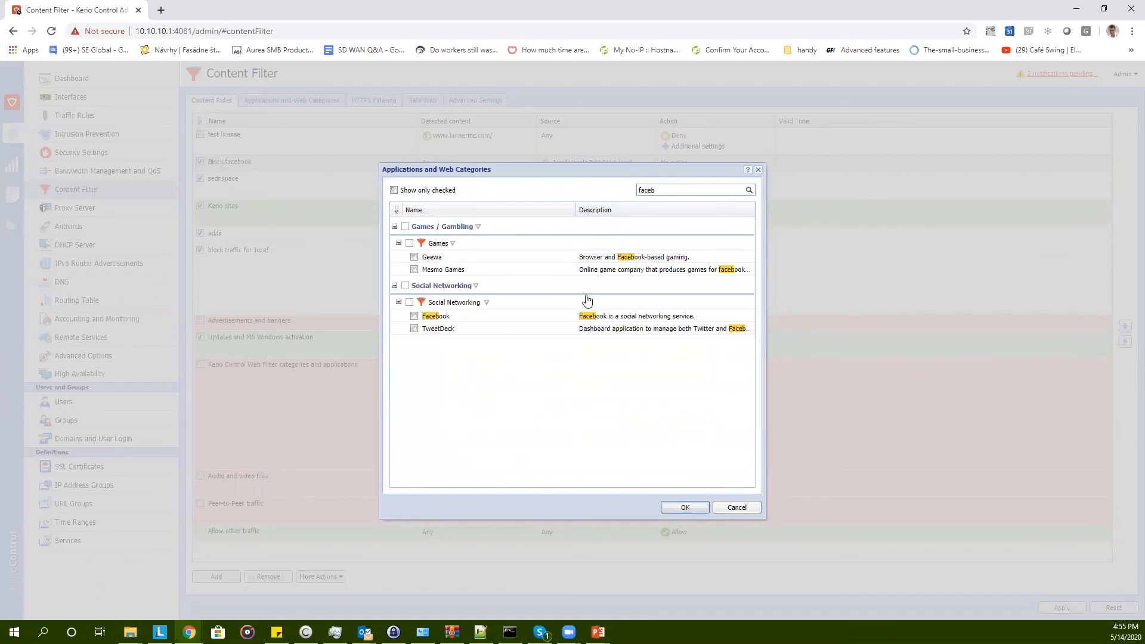
click(414, 316)
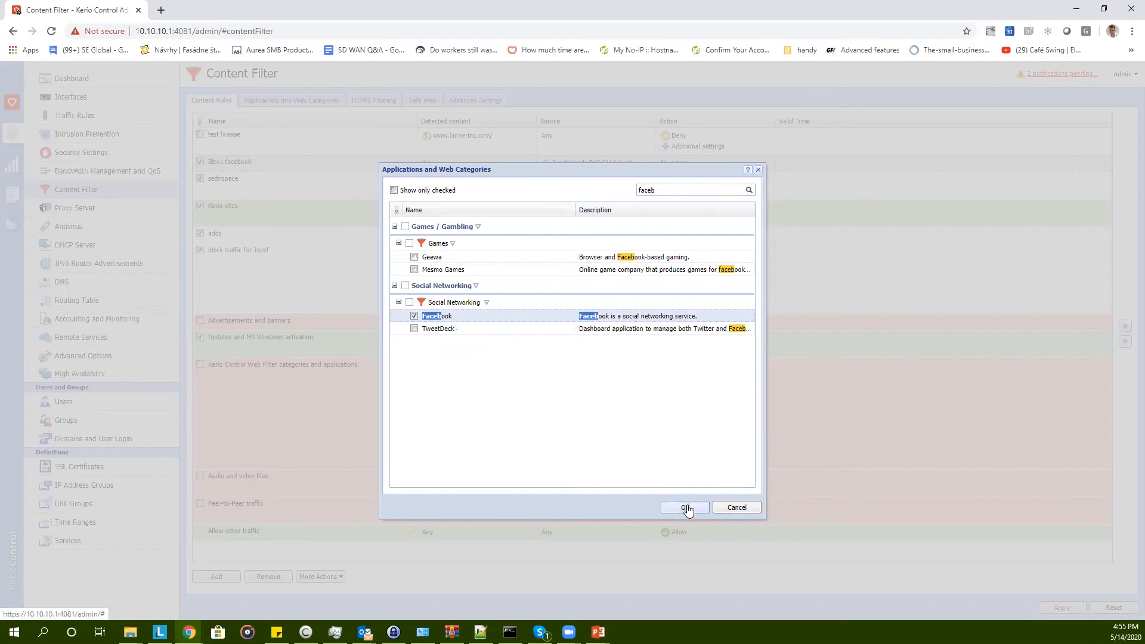
click(685, 507)
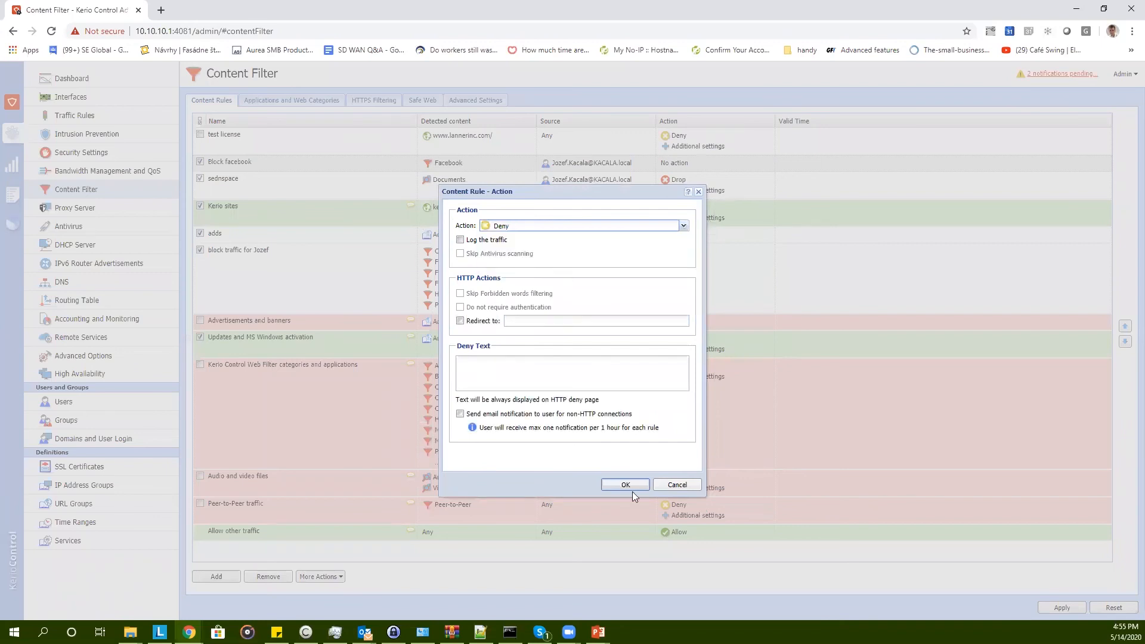
- Confirm Deny as the action, set valid time to Always, and apply
click(625, 484)
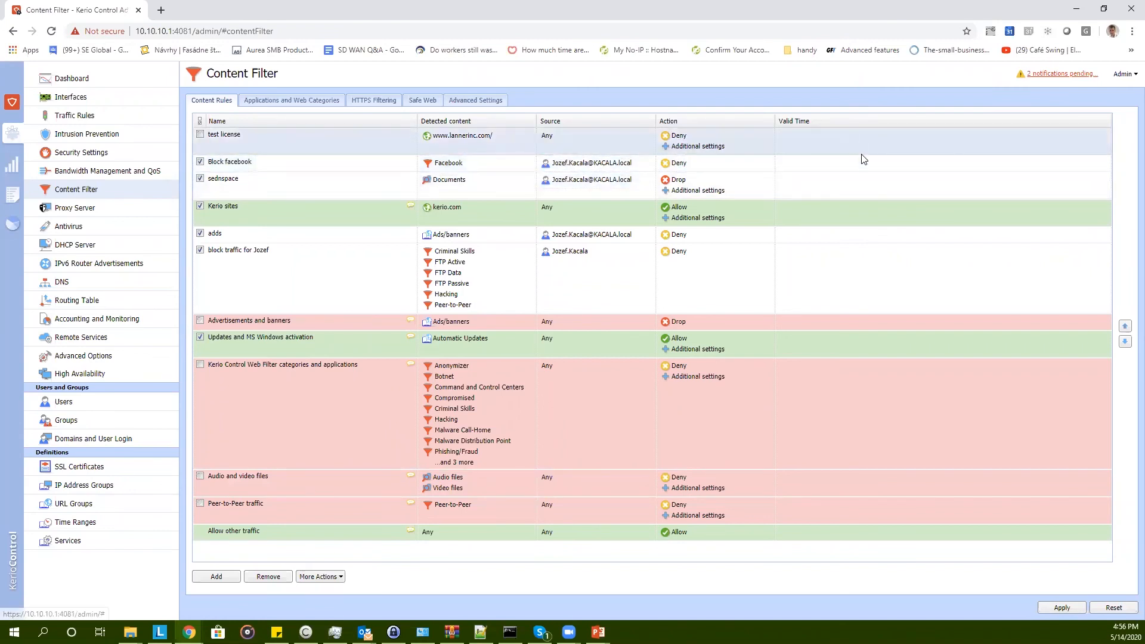
click(938, 161)
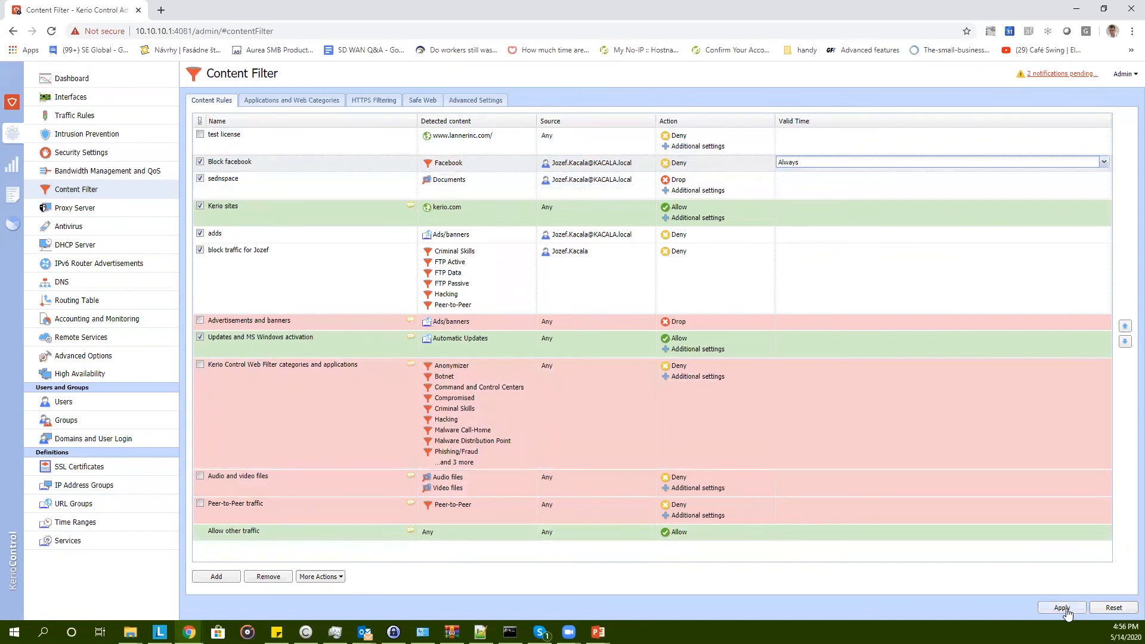
click(1061, 607)
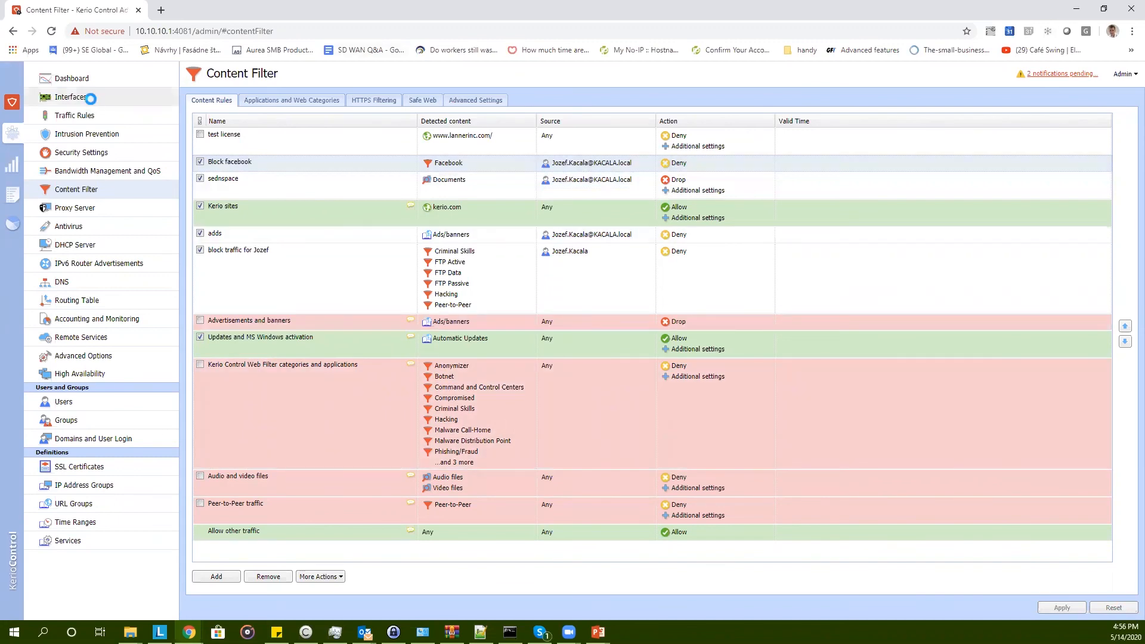
- View the VPN Server properties under Interfaces, then close without changes
click(70, 96)
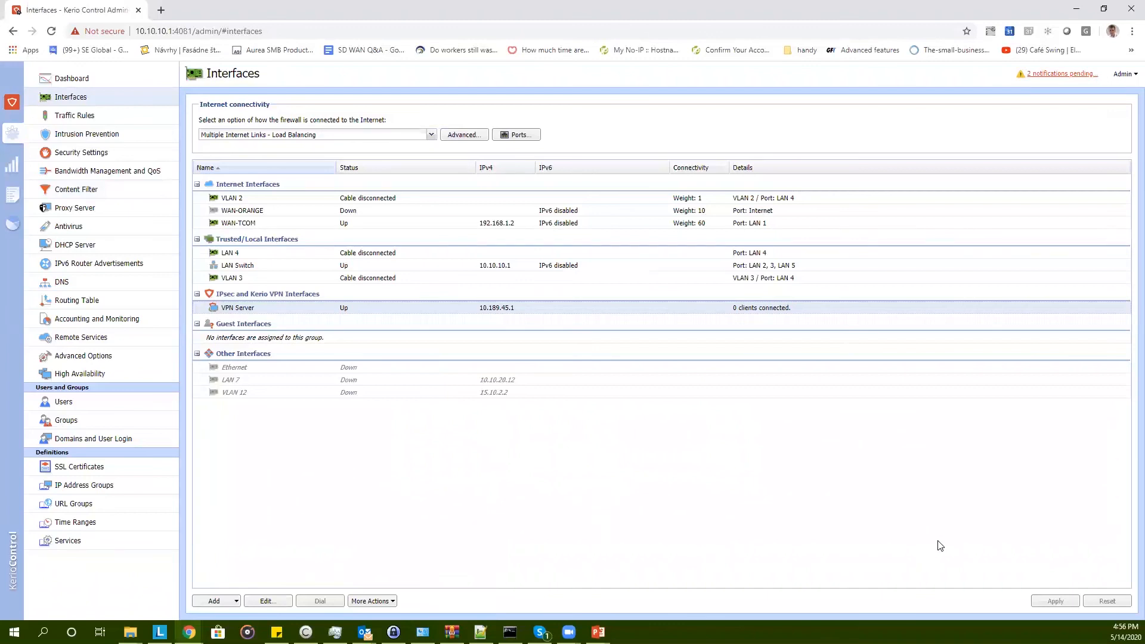
mouse_move(913, 529)
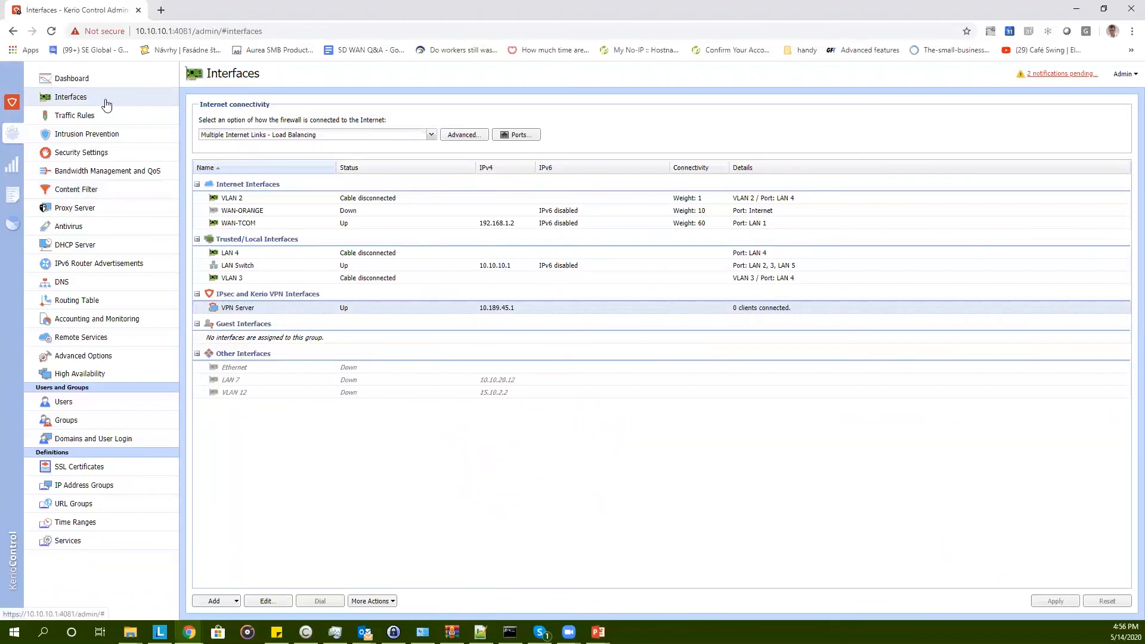
mouse_move(290, 315)
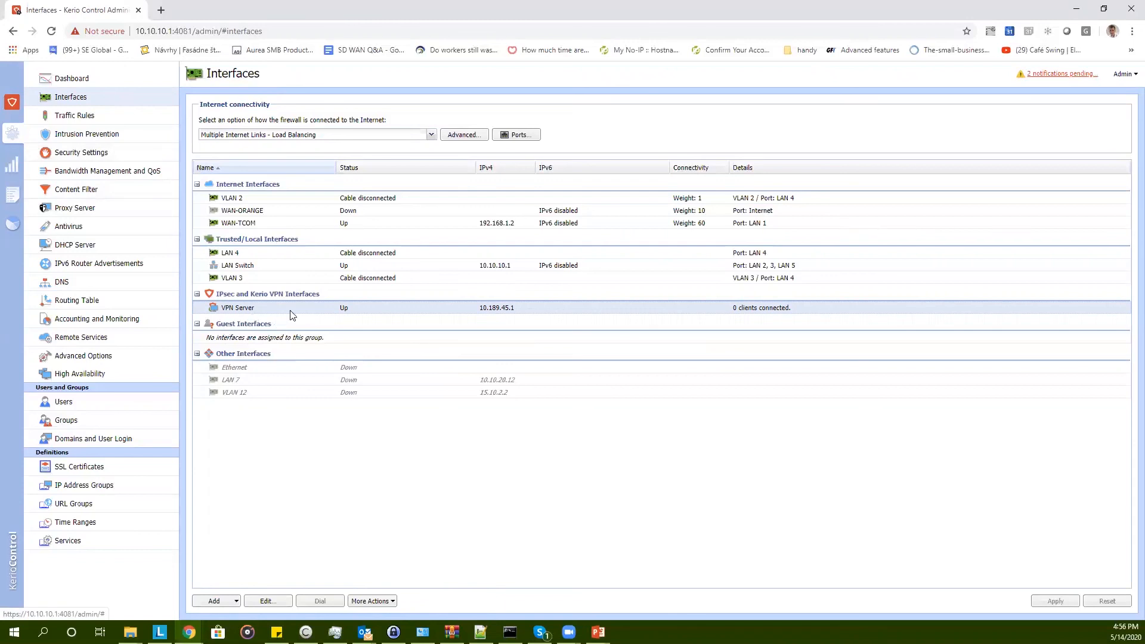
double_click(237, 308)
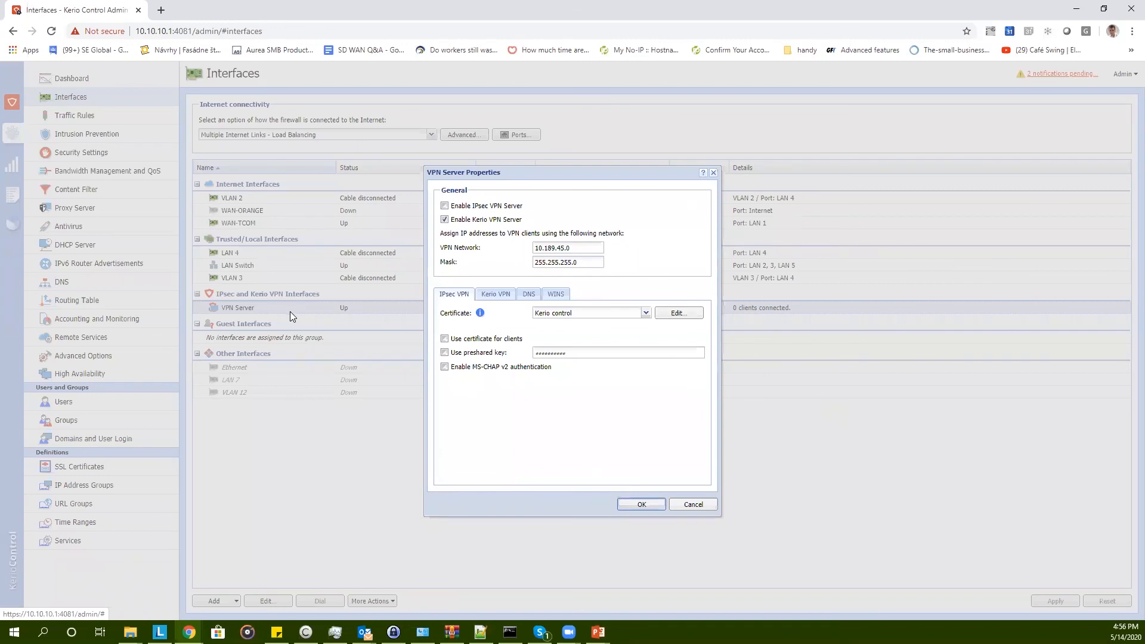
mouse_move(697, 196)
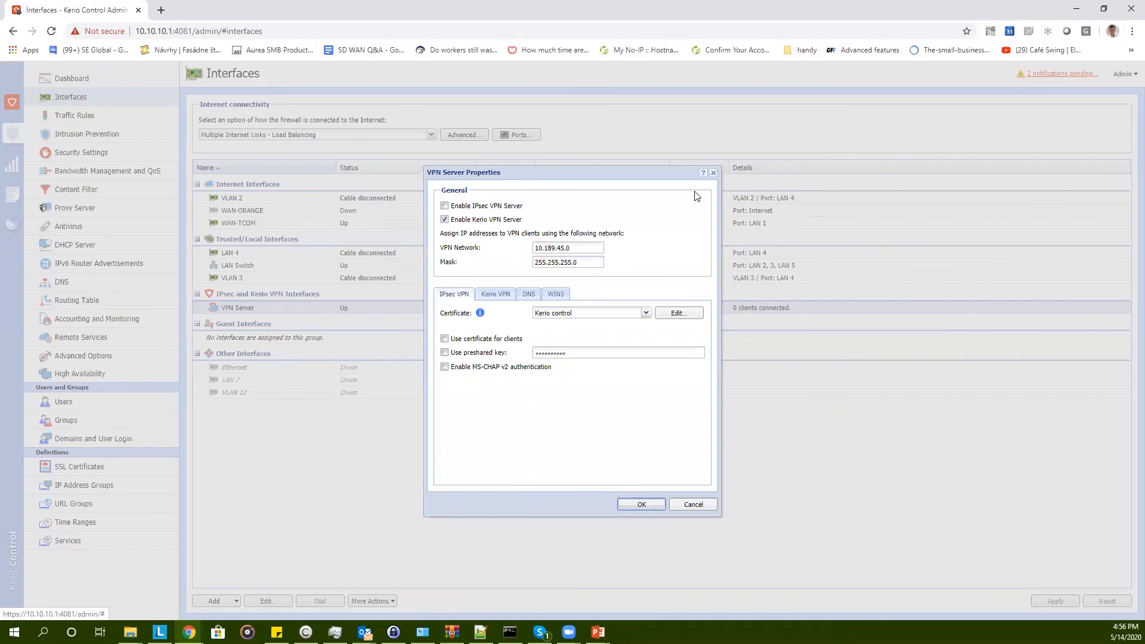
click(641, 504)
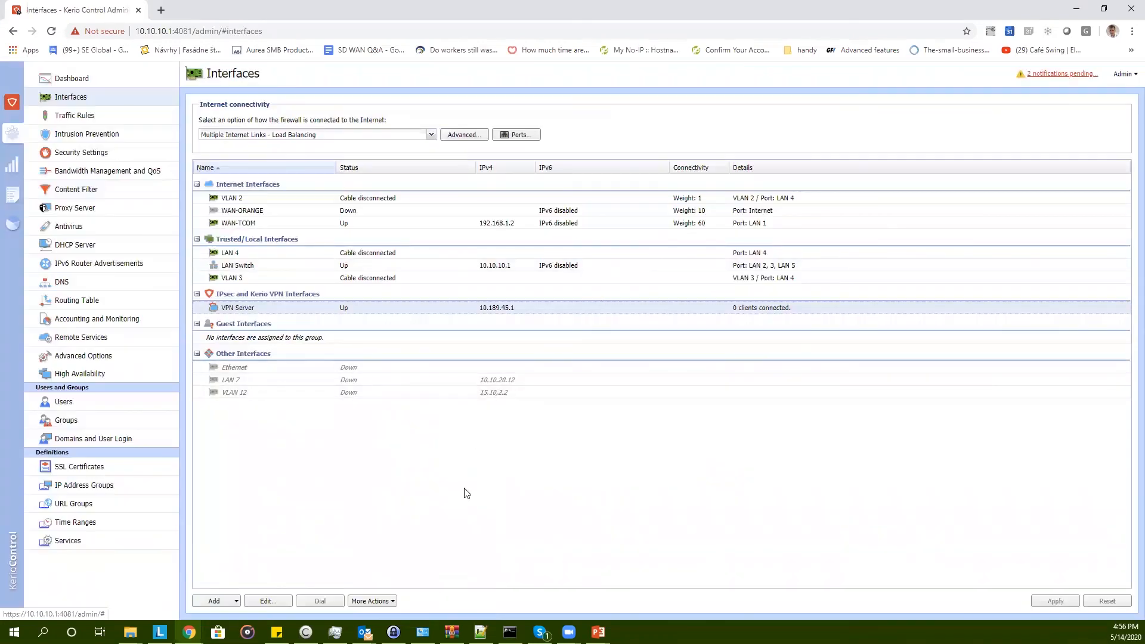